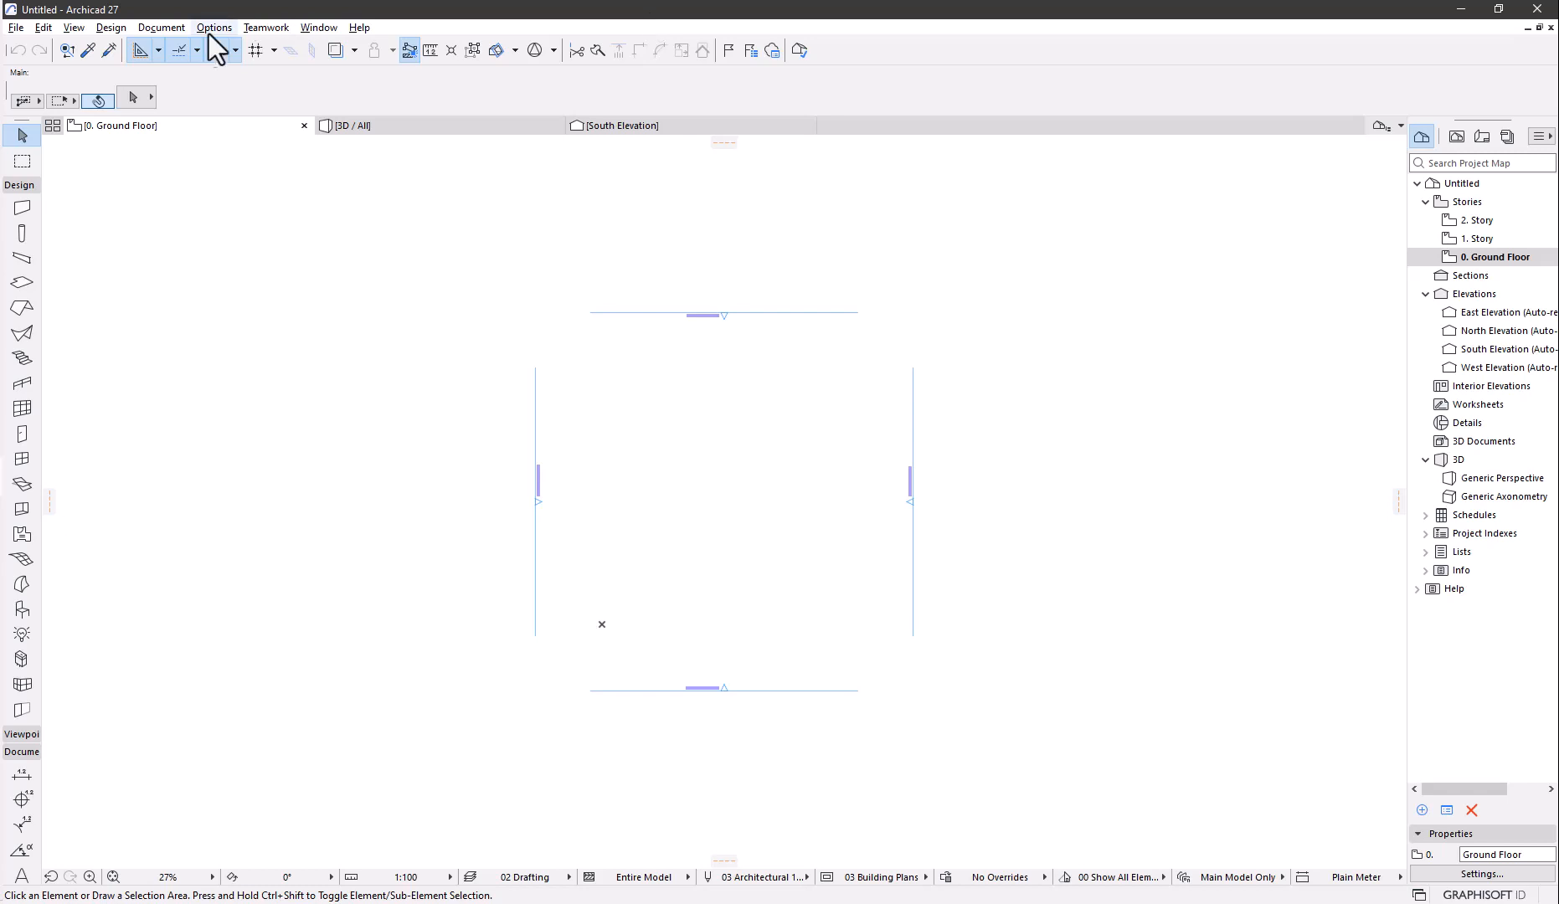
Step: Launch the ArchiFrame palette from the Options menu, then reopen Options for element attributes
click(213, 27)
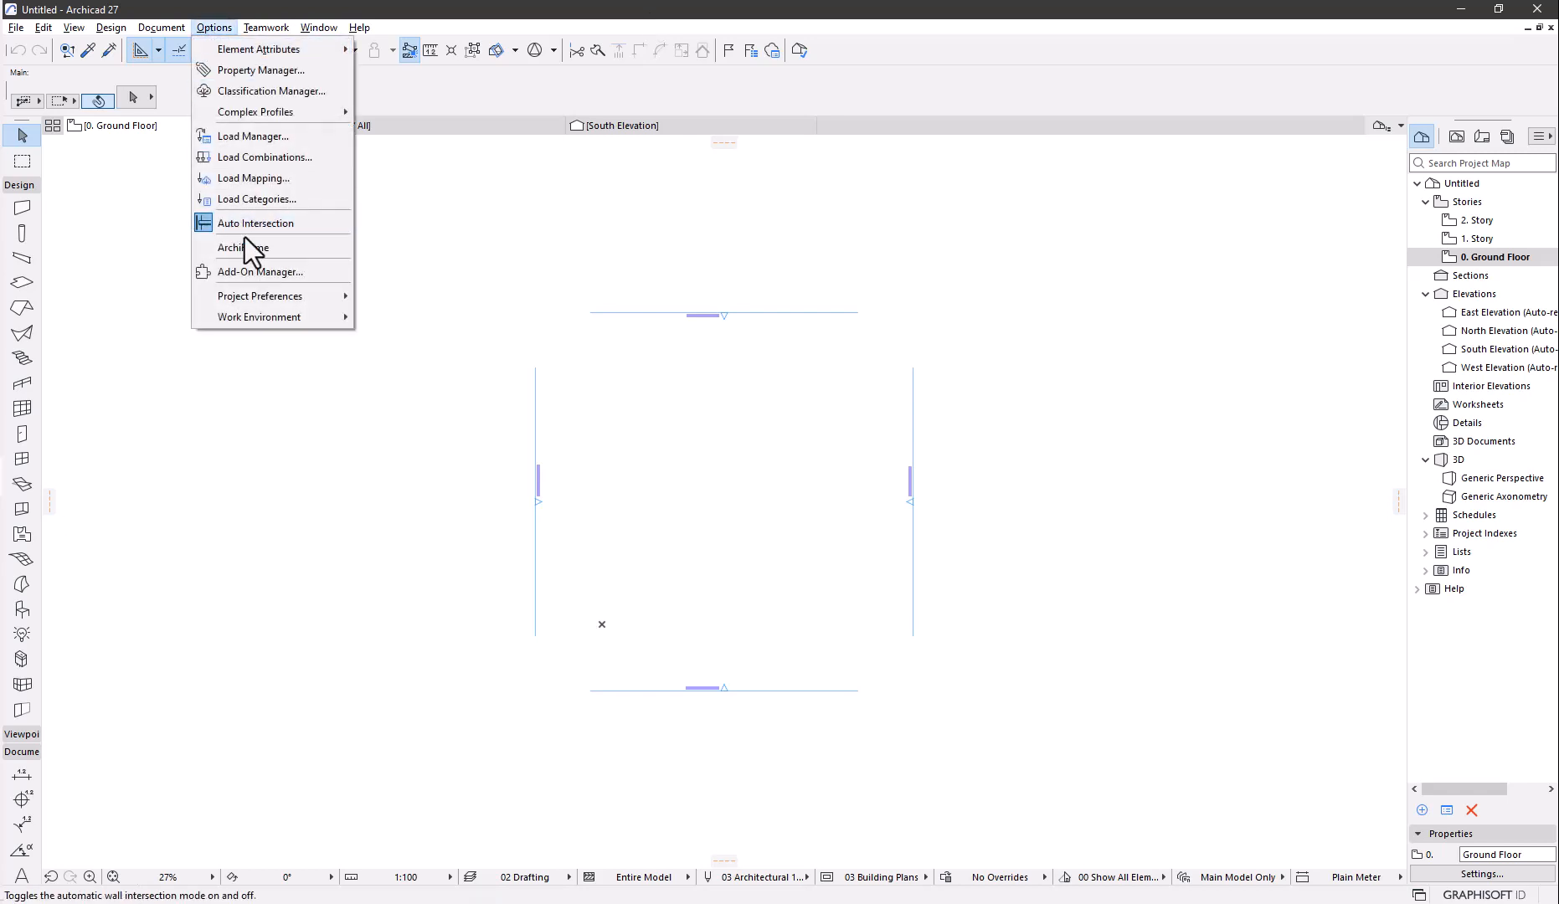
click(243, 247)
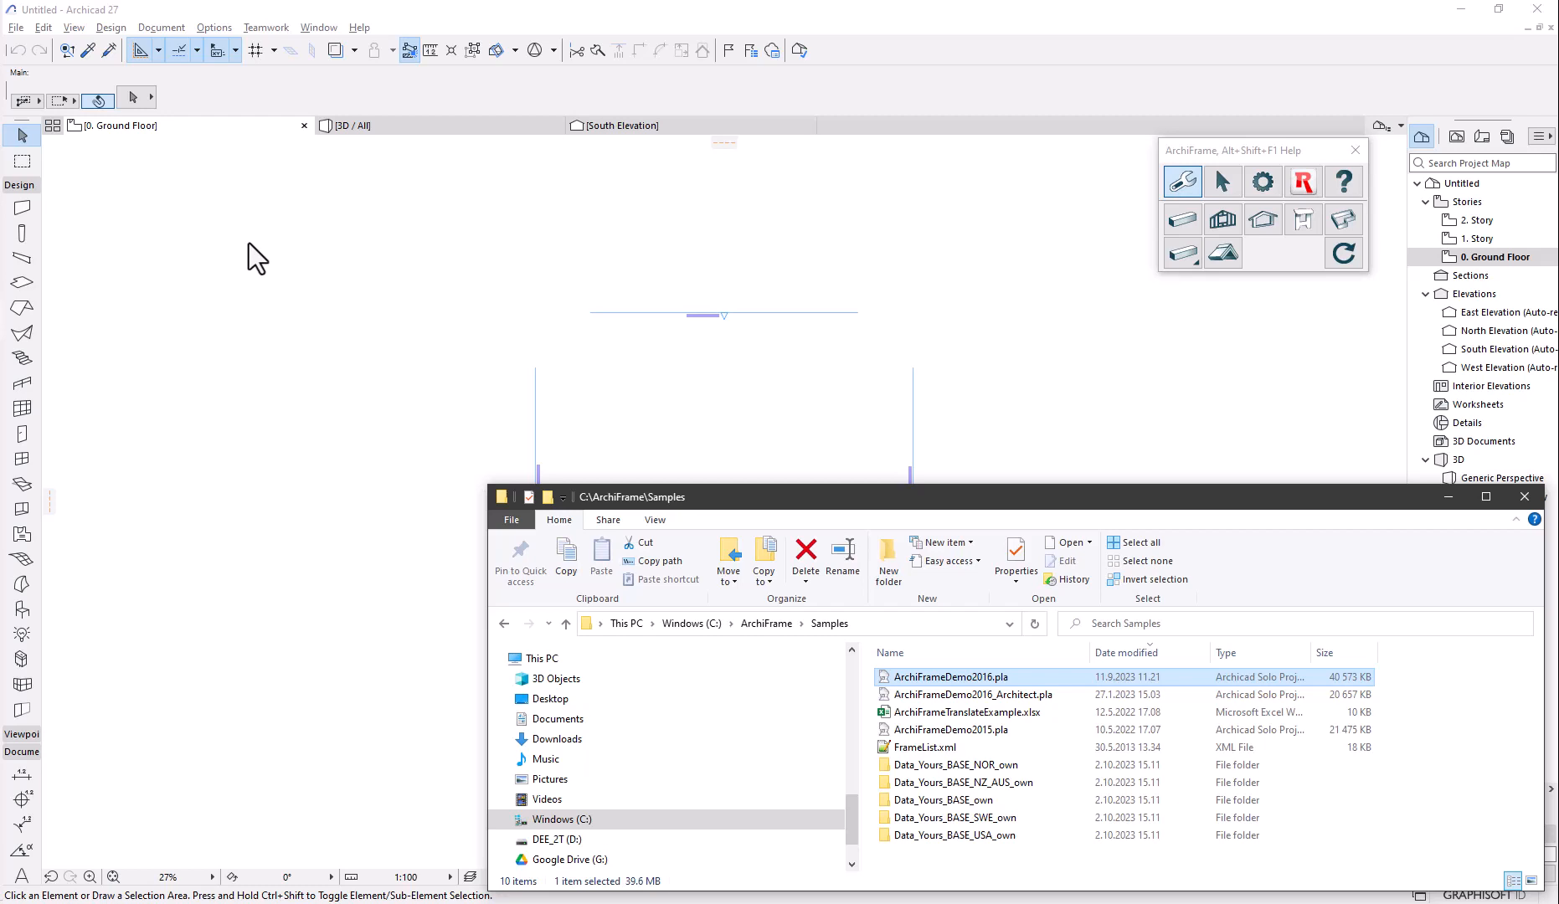
click(213, 33)
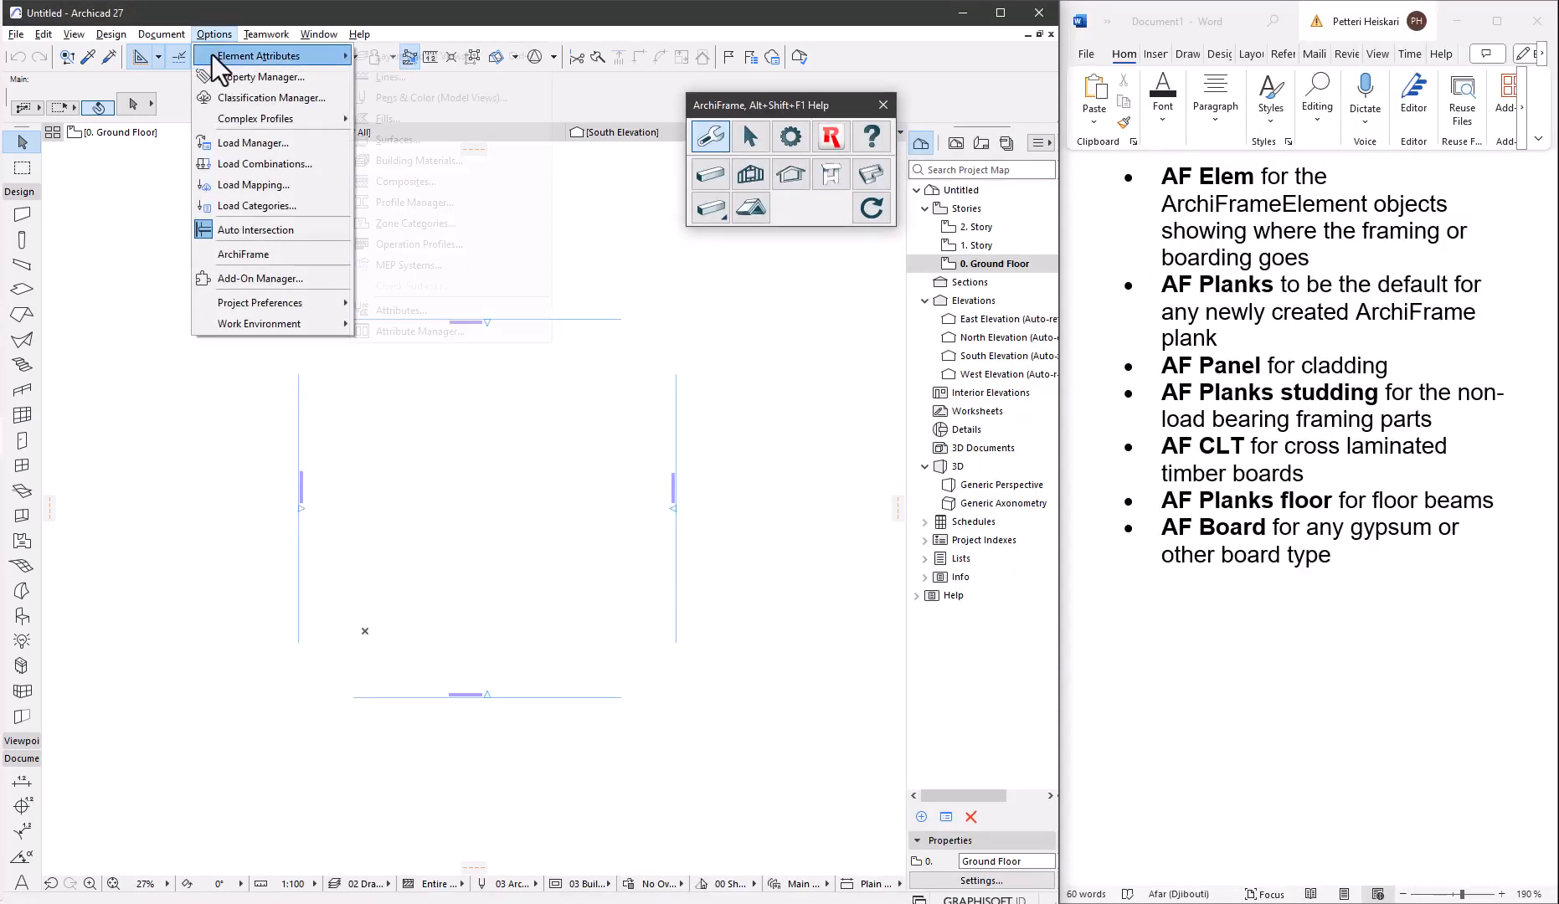
Step: Create new layers named AF Elem, AF Planks, AF Planks studding and the other AF layers
click(418, 57)
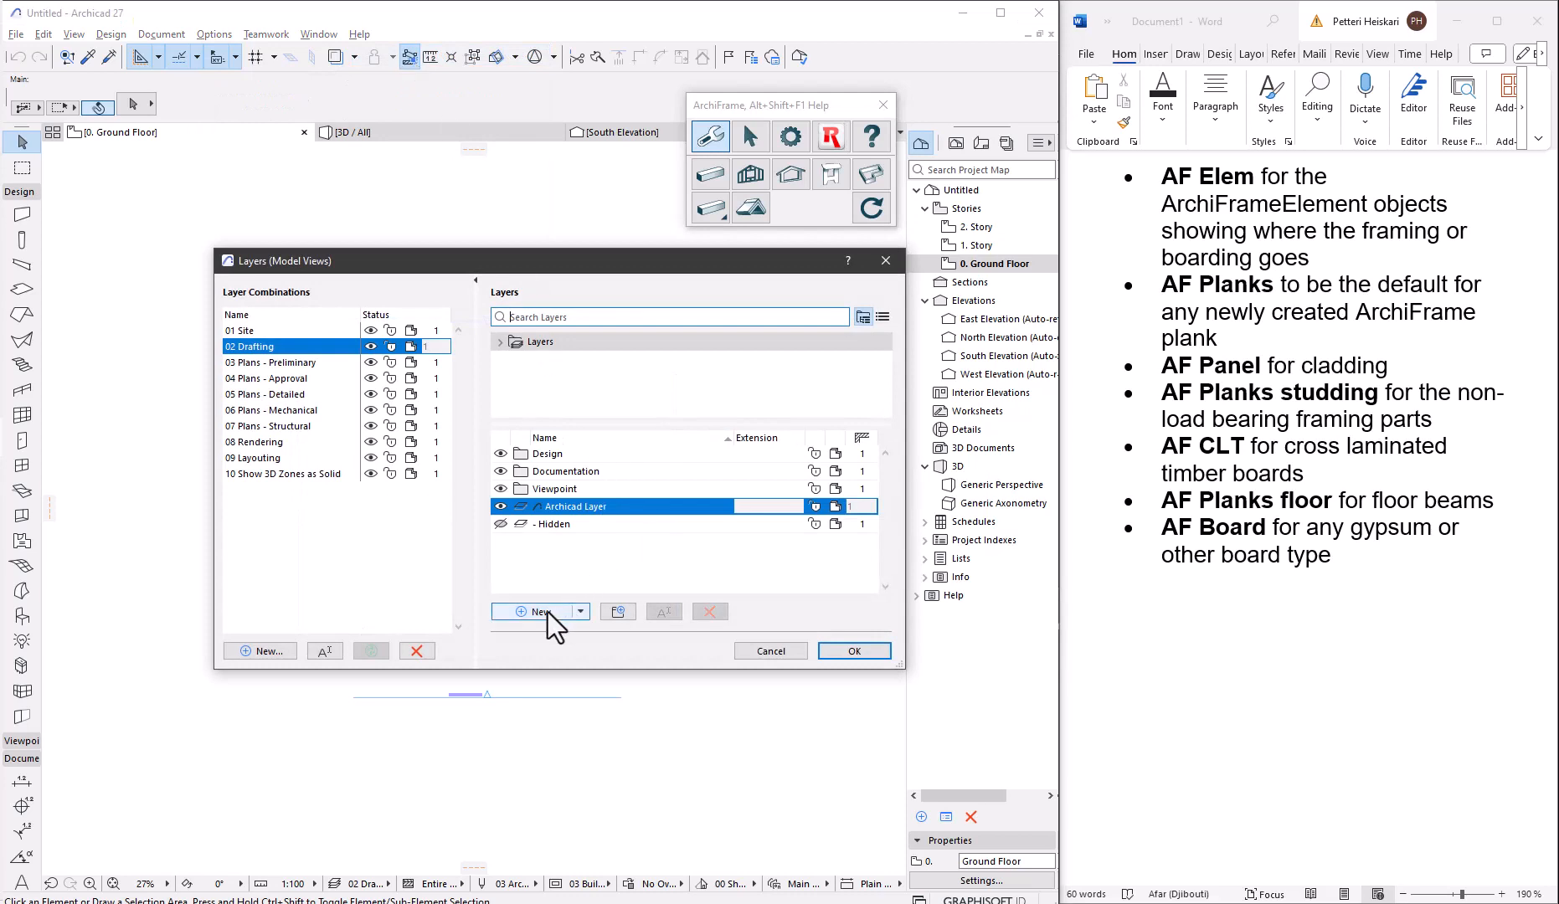
text(AF Elem)
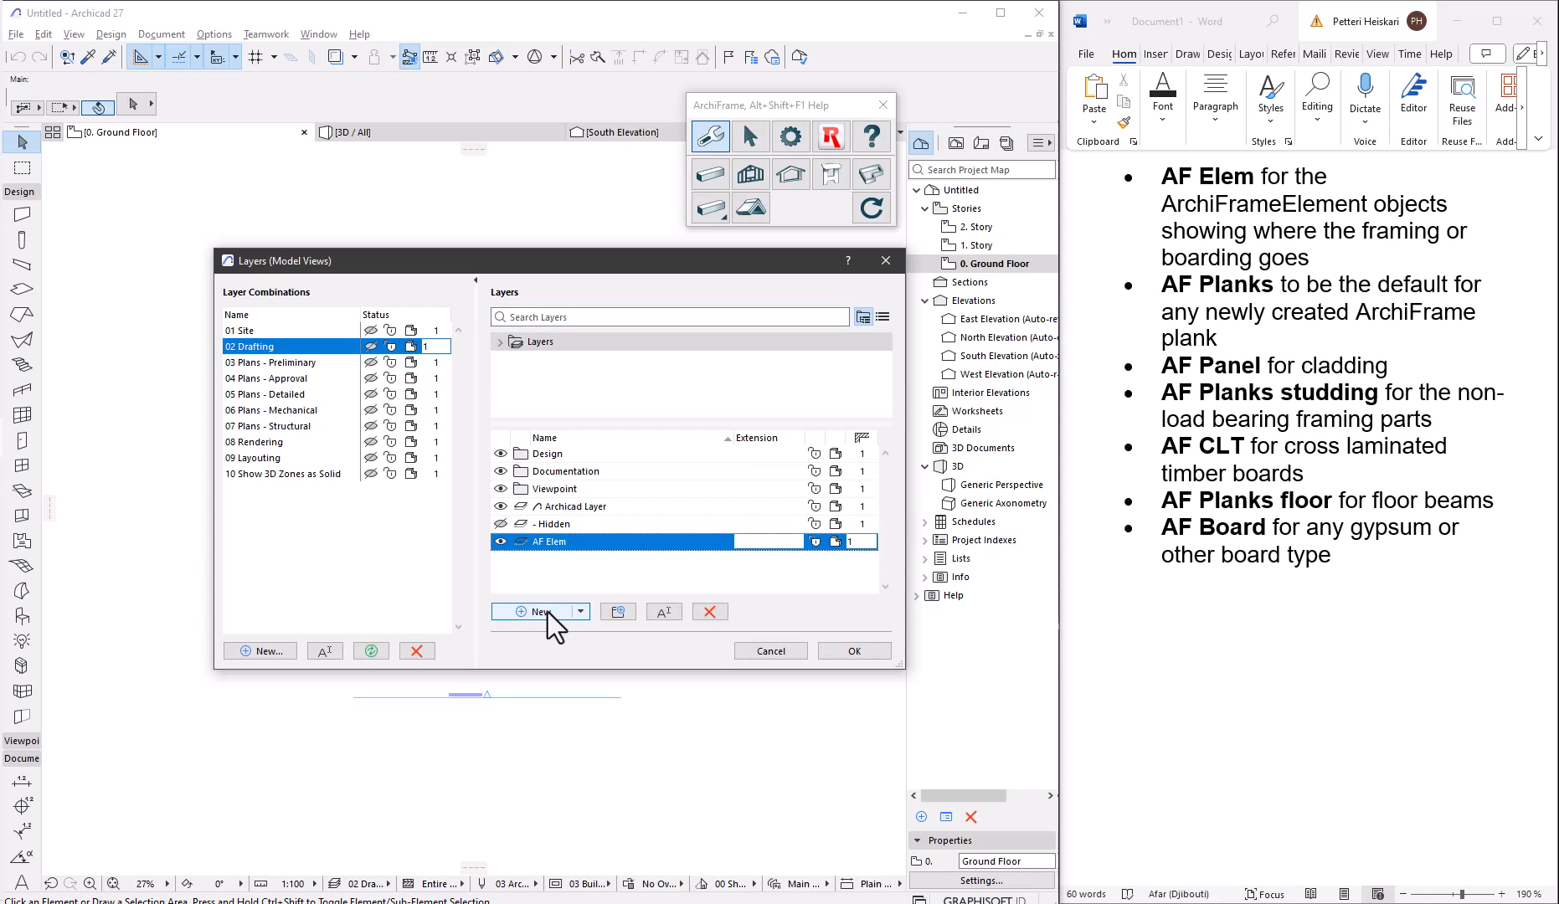
click(534, 613)
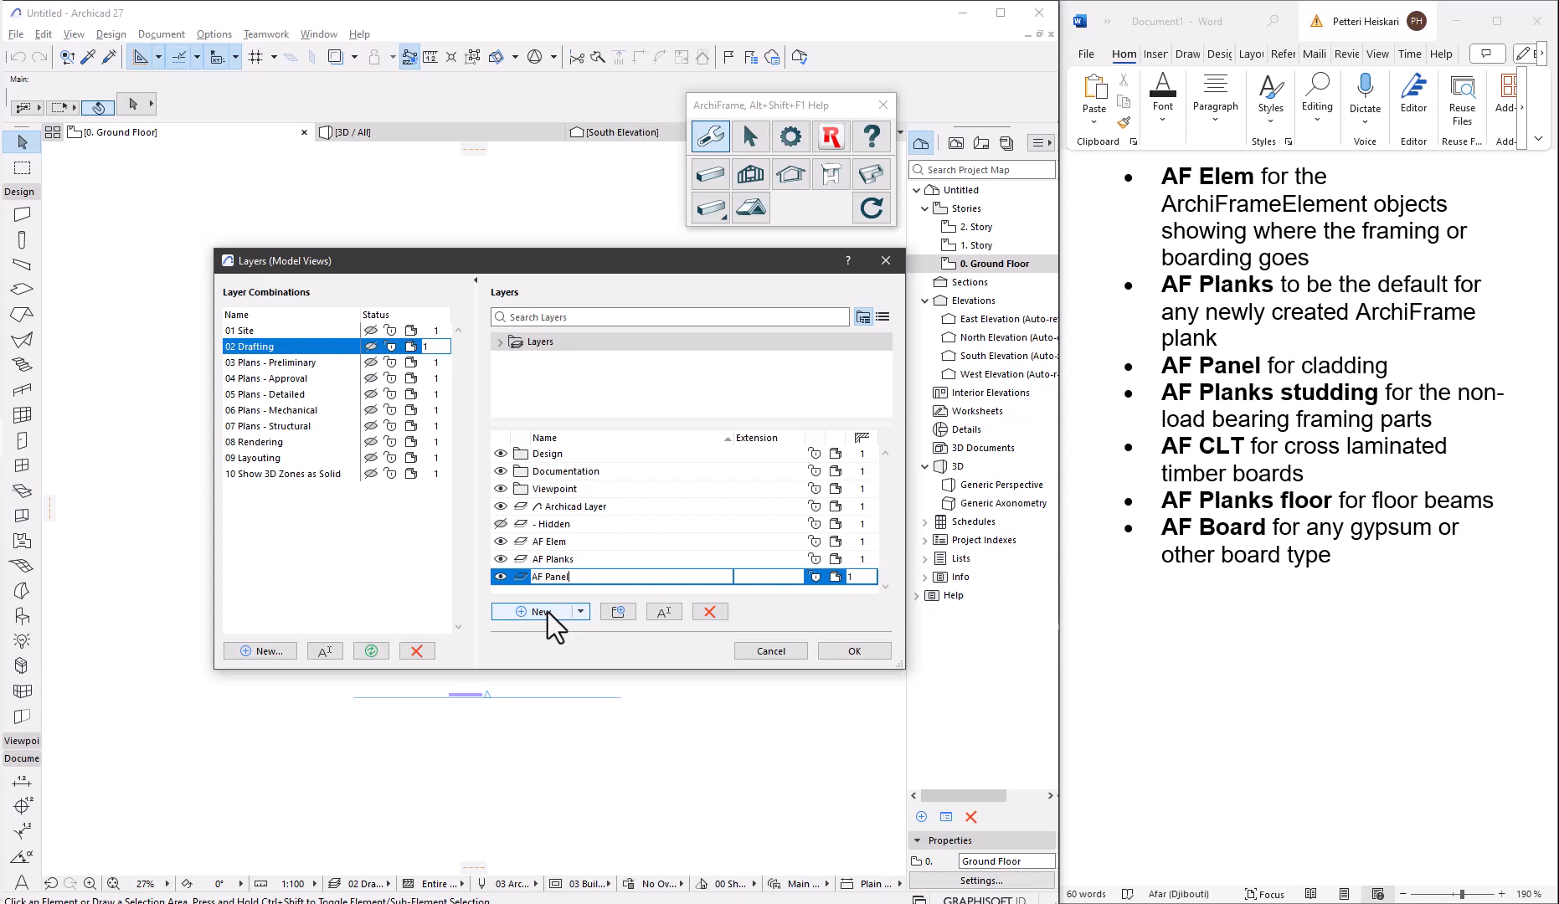
text(AF Planks)
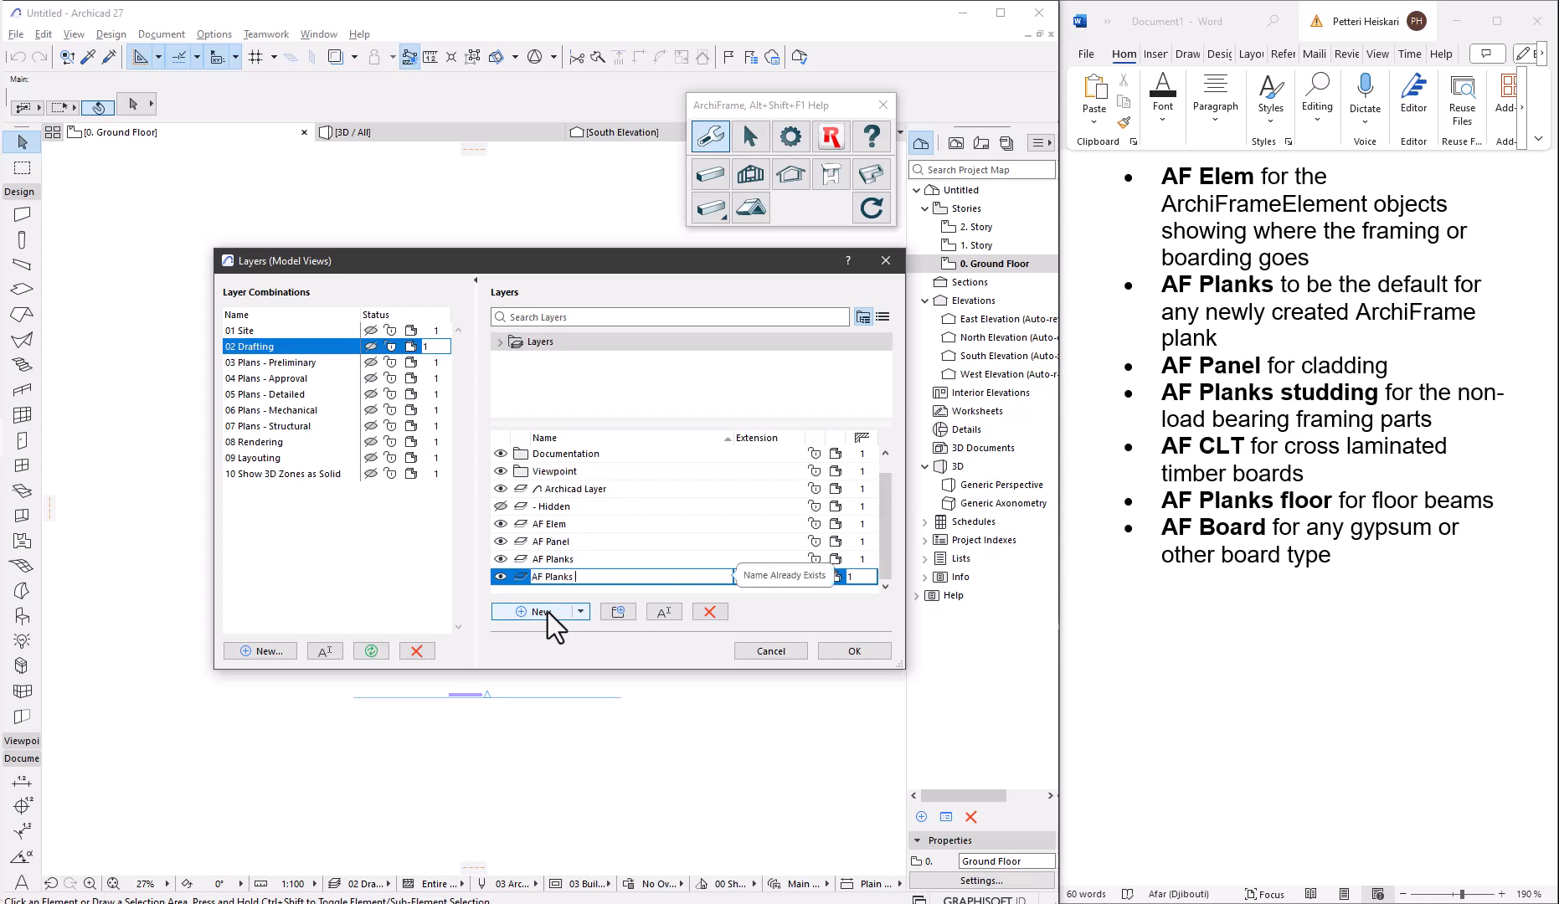
text(studding)
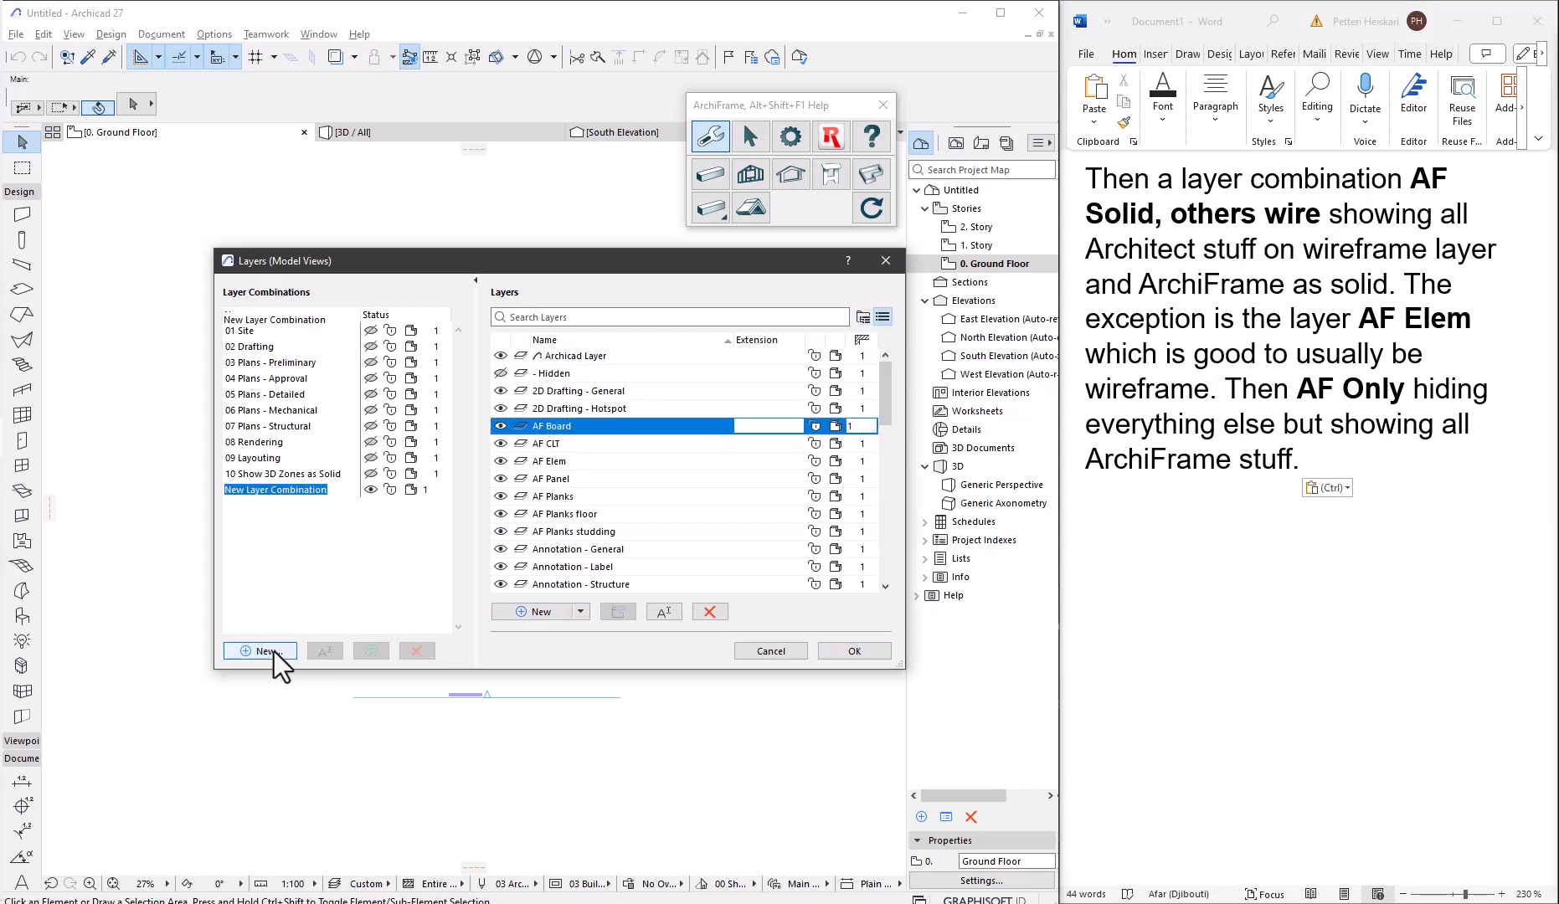
Step: Add layer combinations 'AF Solid, others wireframe' and 'AF Only', then apply and close
text(AF Soli)
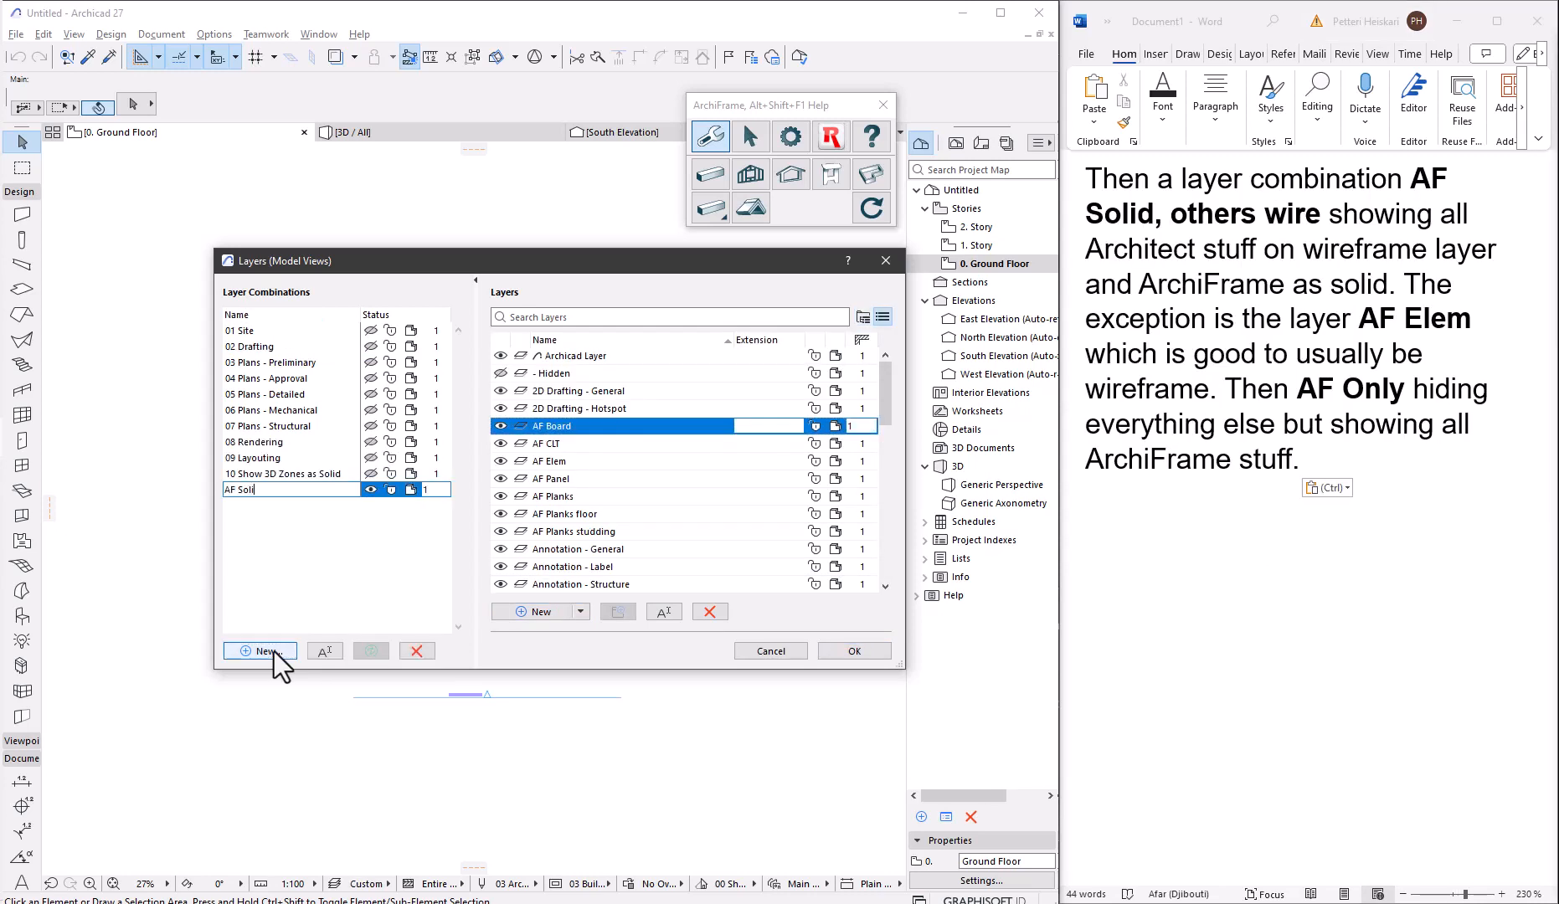
text(d, others wireframe)
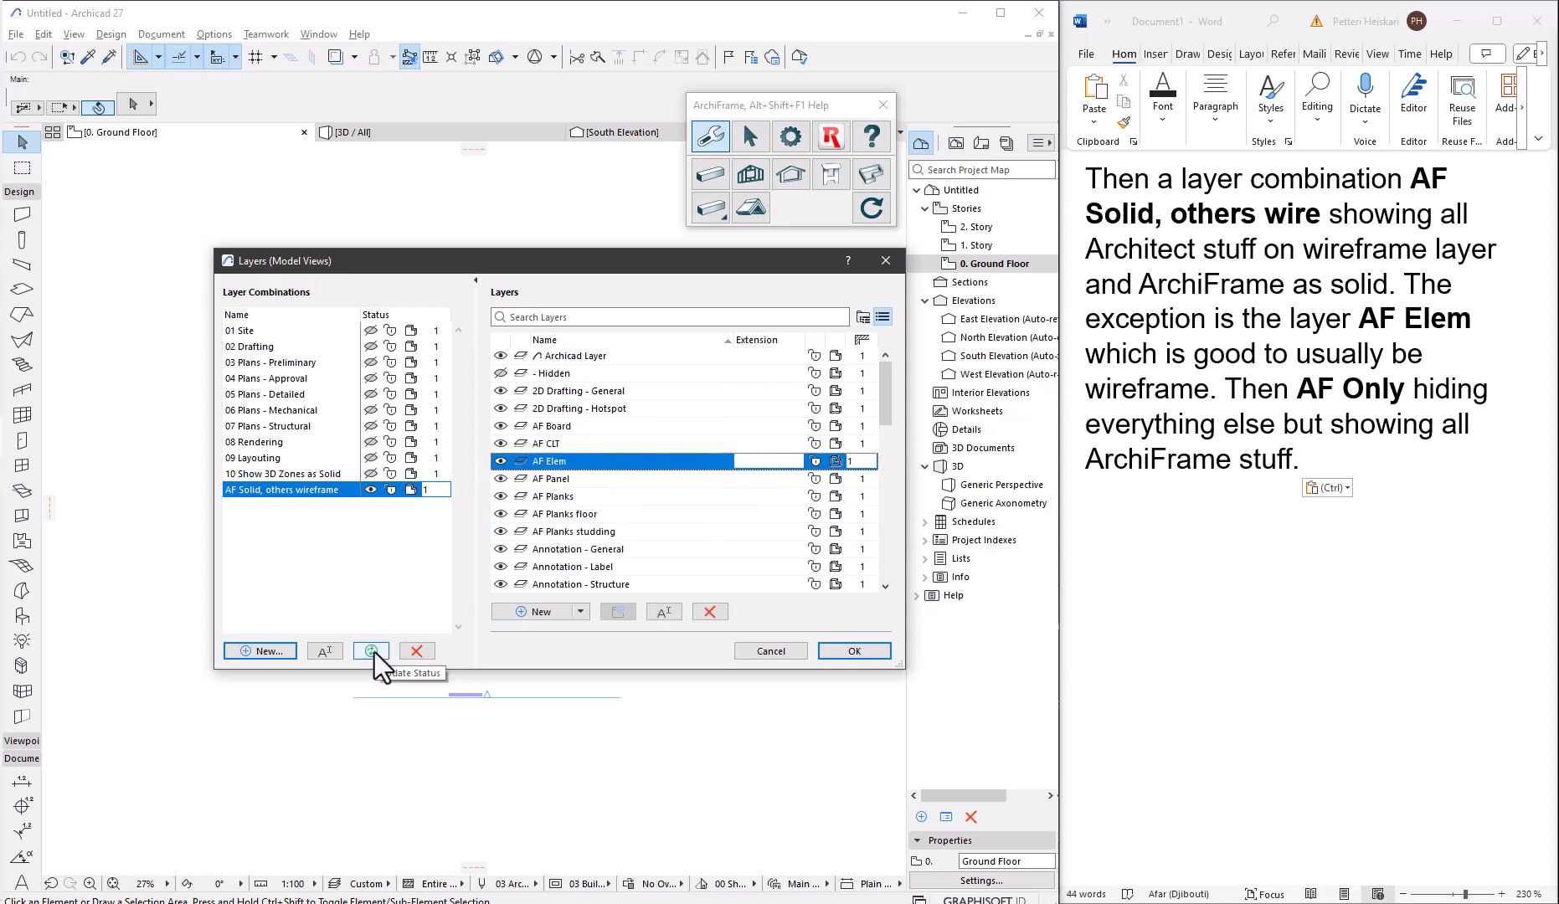
click(259, 651)
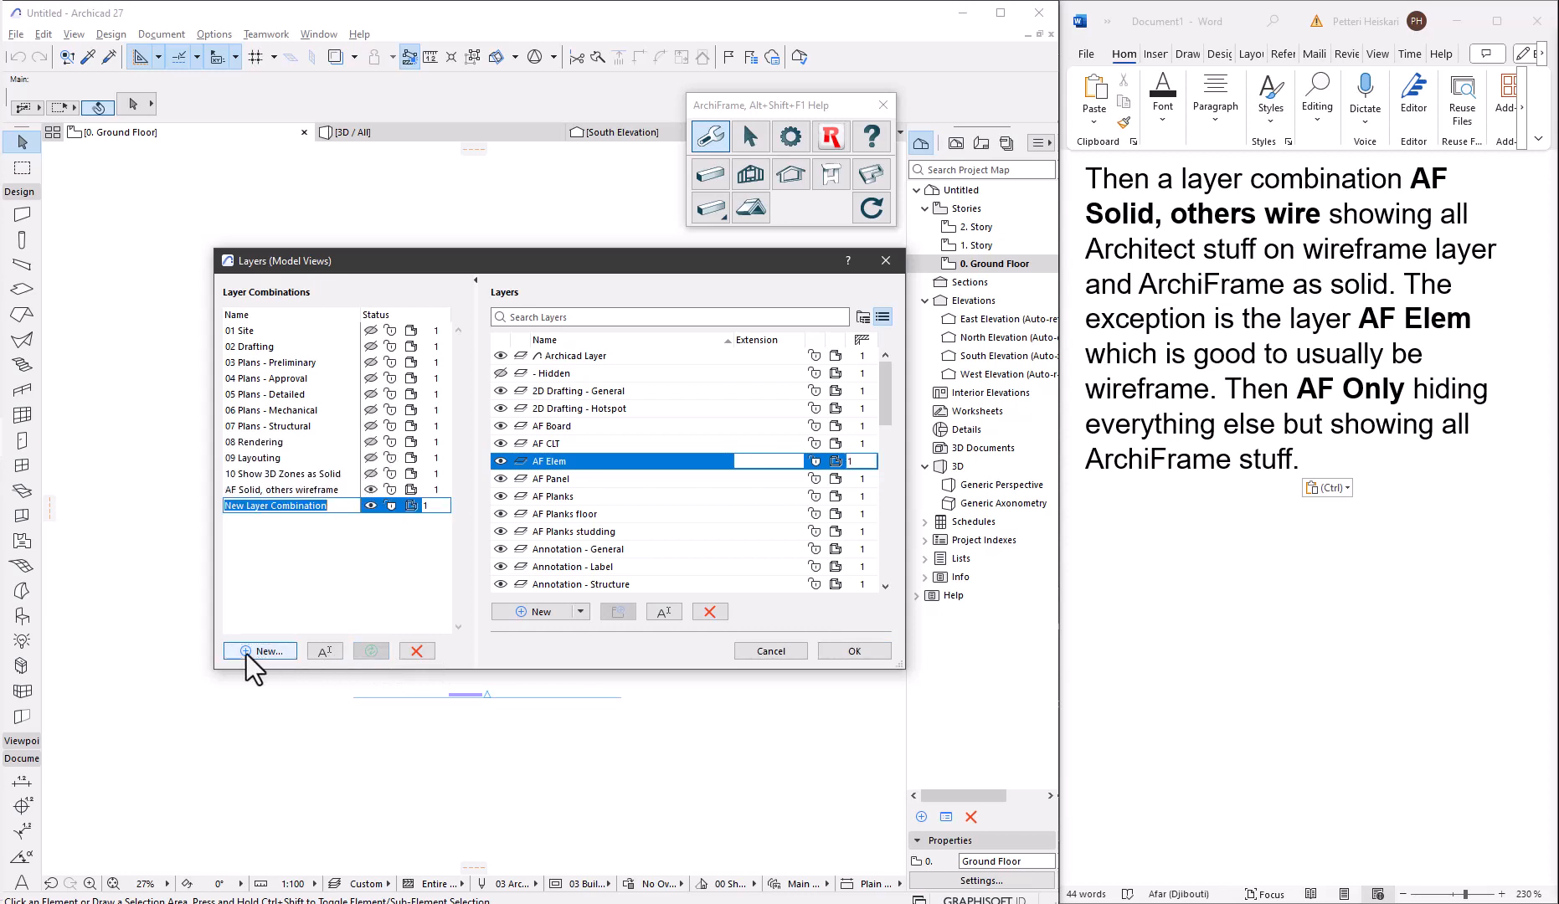
text(AF Only)
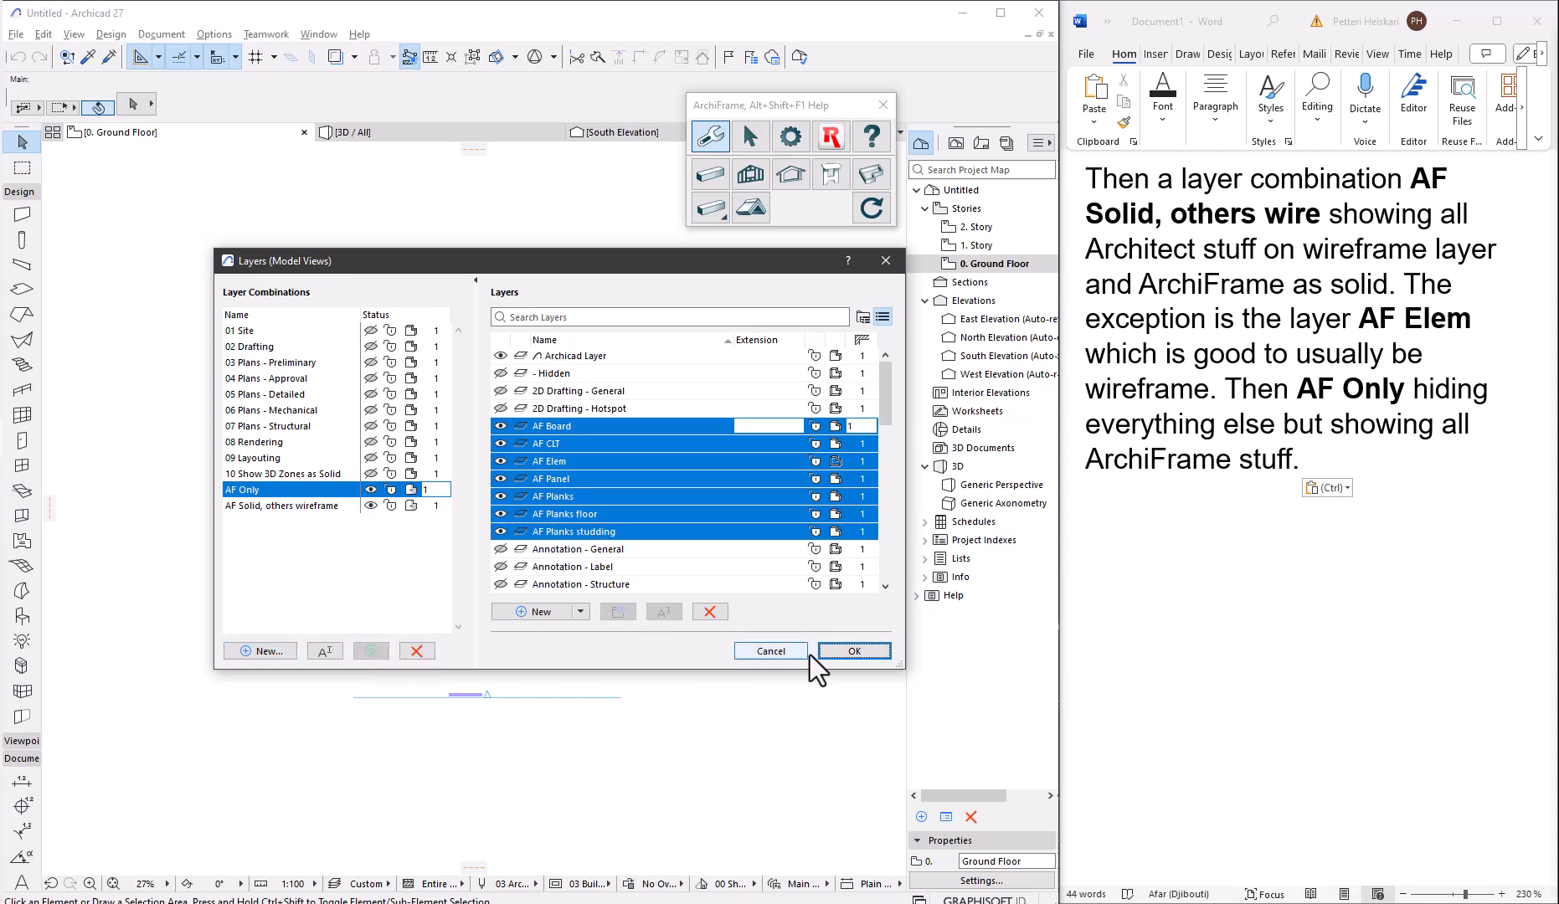
click(850, 650)
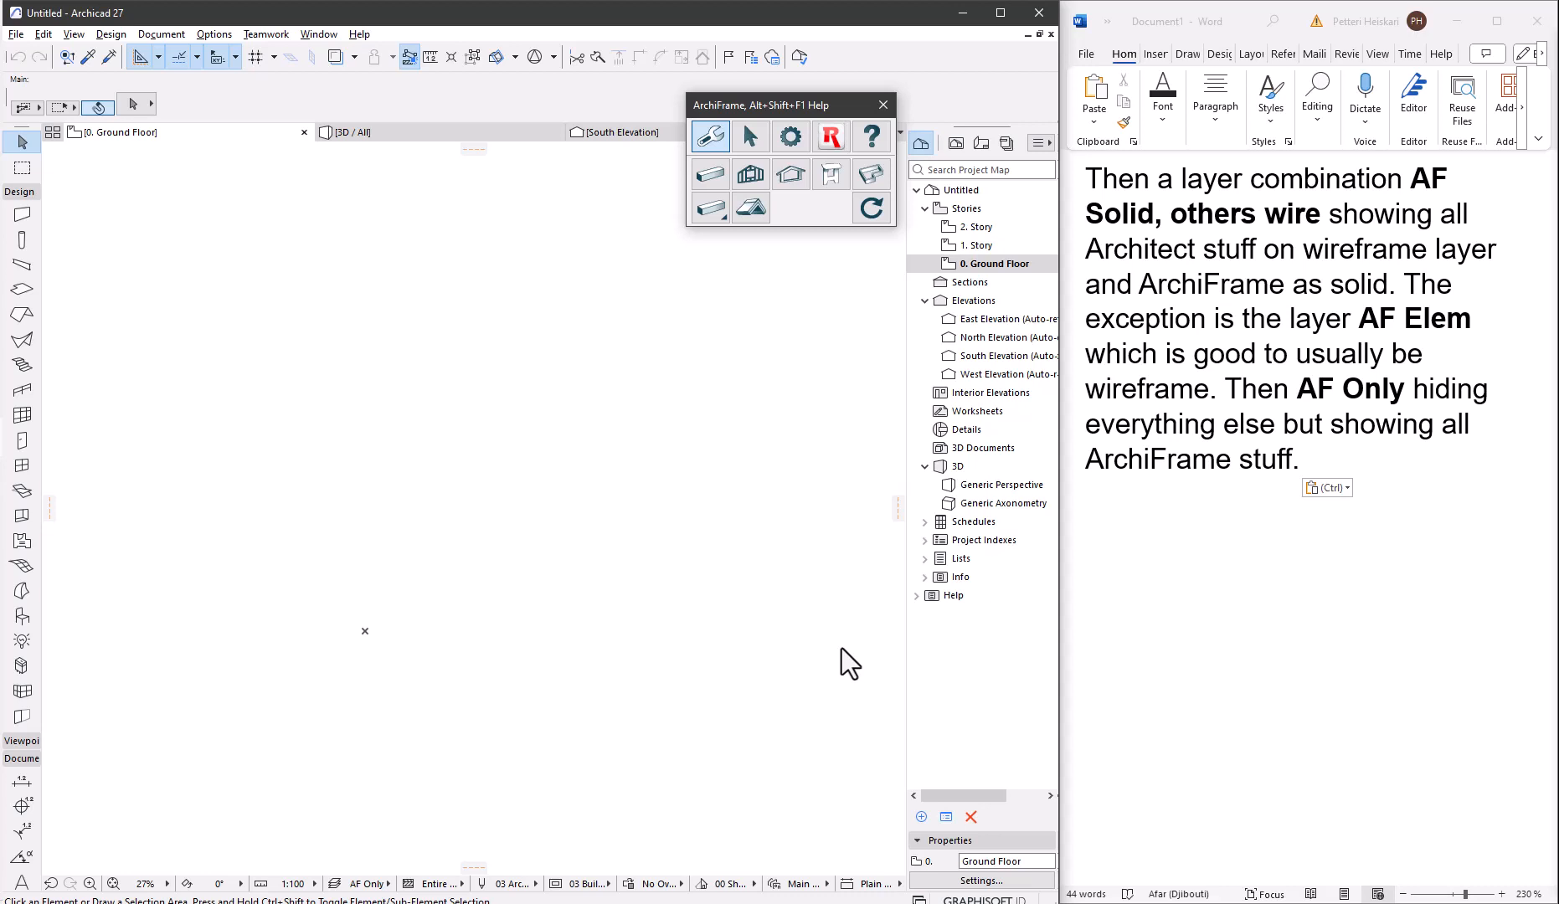
mouse_move(808, 259)
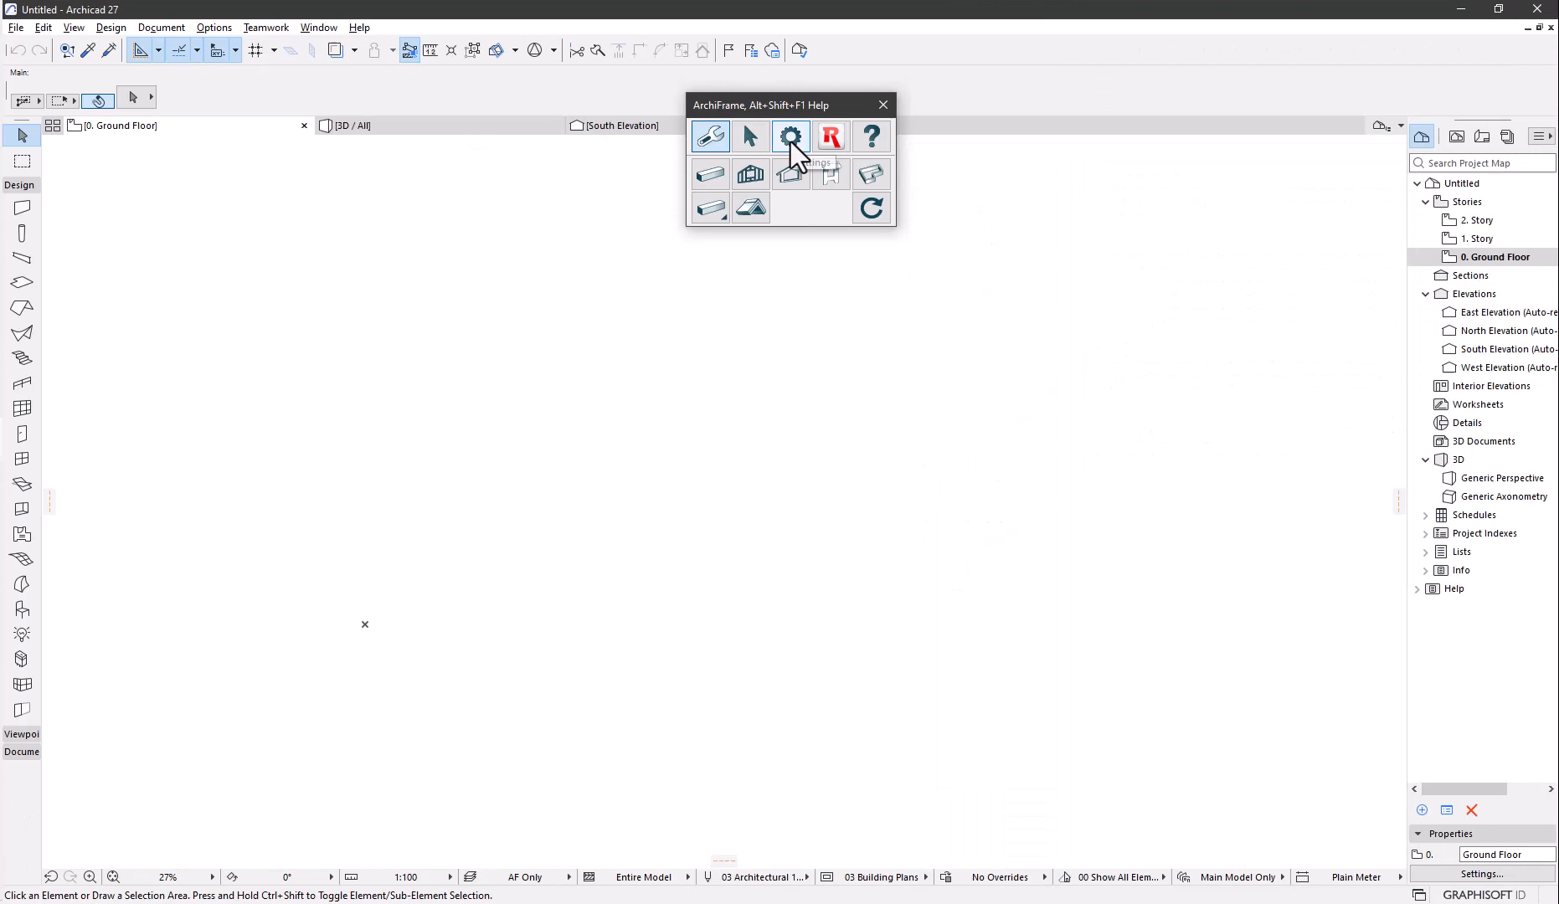
Step: Reserve an ArchiFrame license from the online license pool and confirm the license settings
click(791, 137)
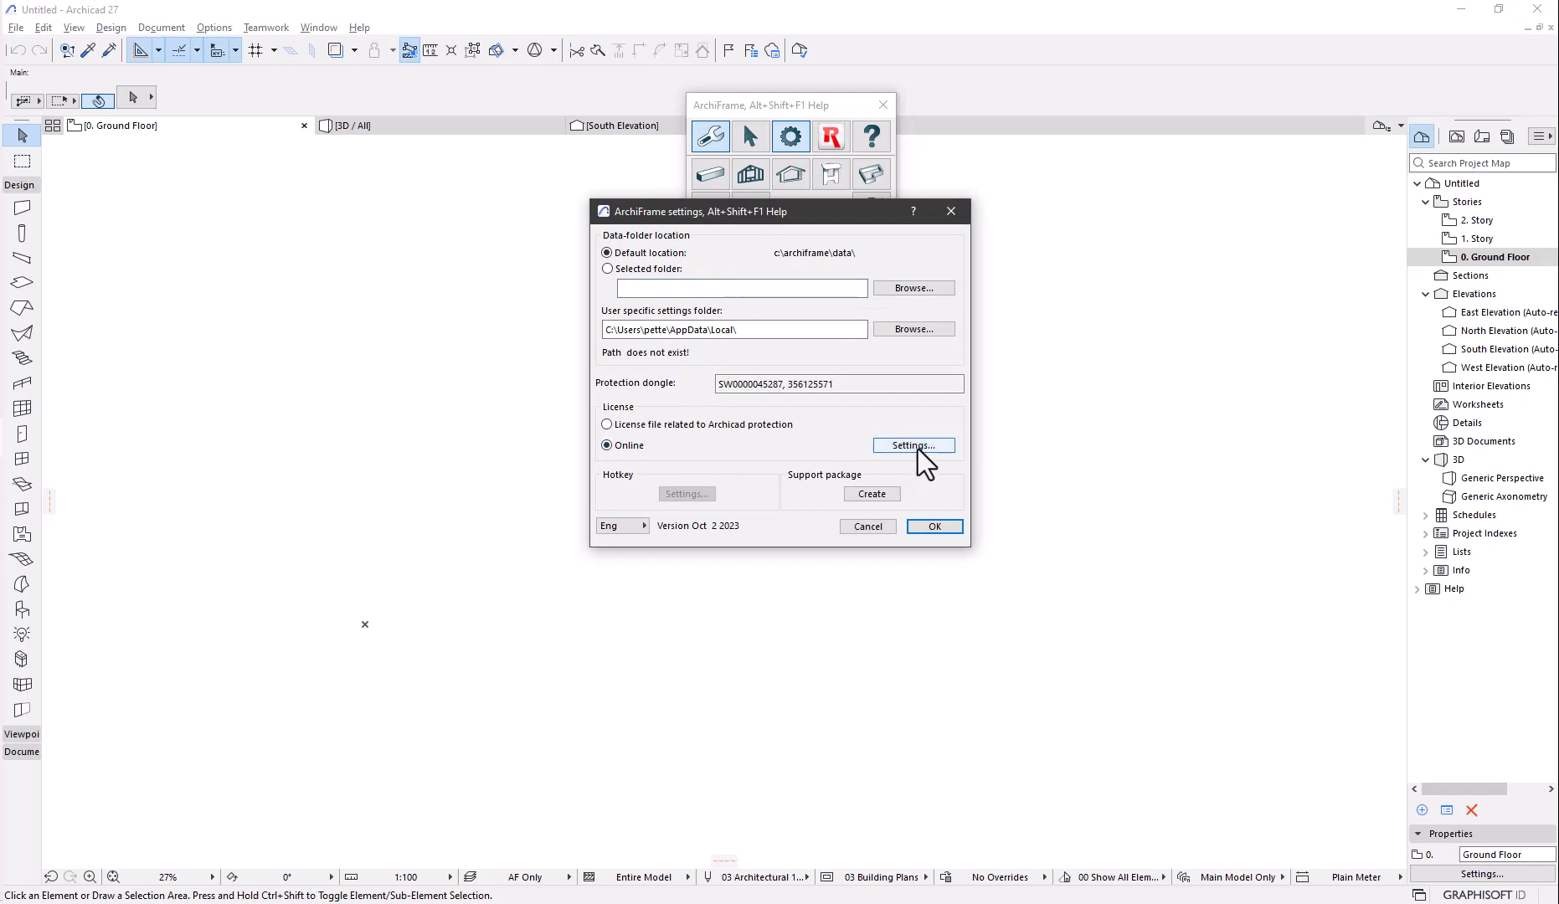
click(912, 444)
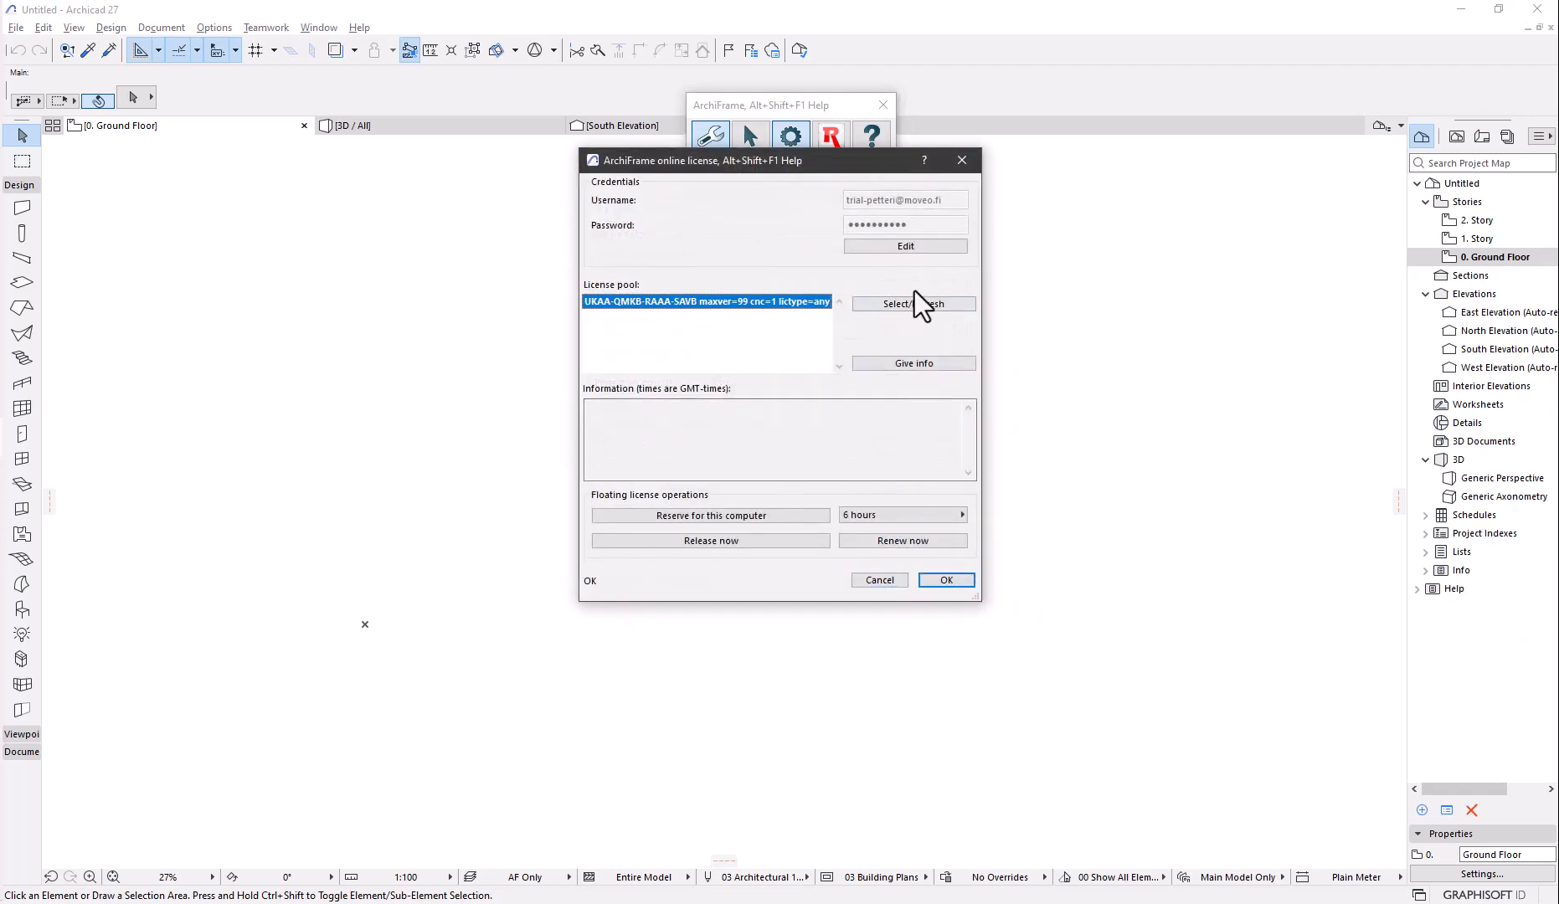
click(903, 246)
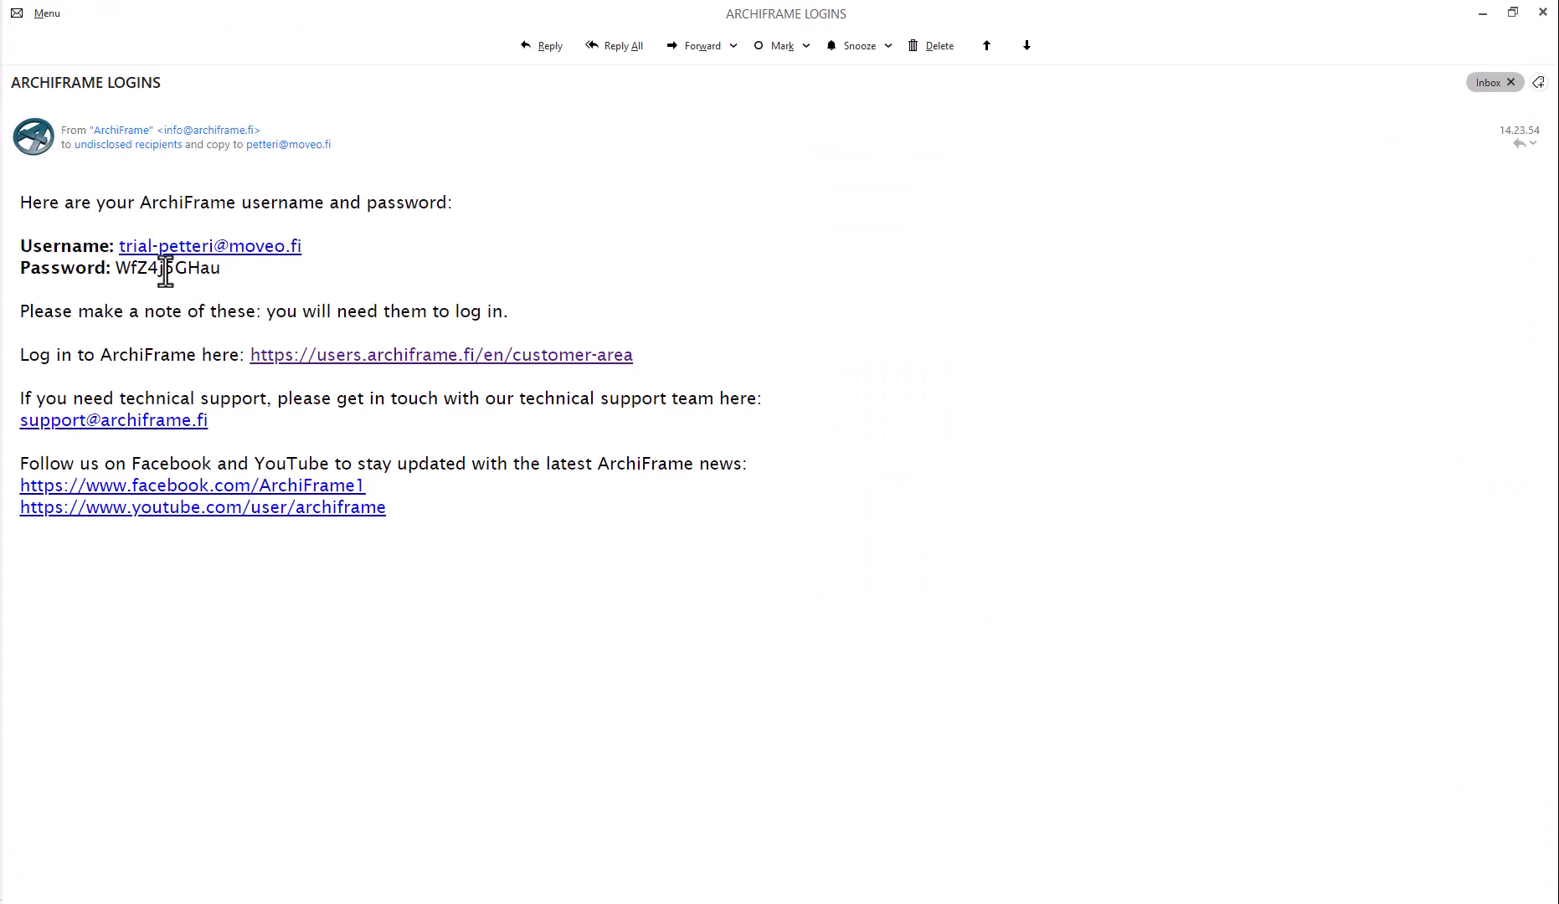
click(903, 248)
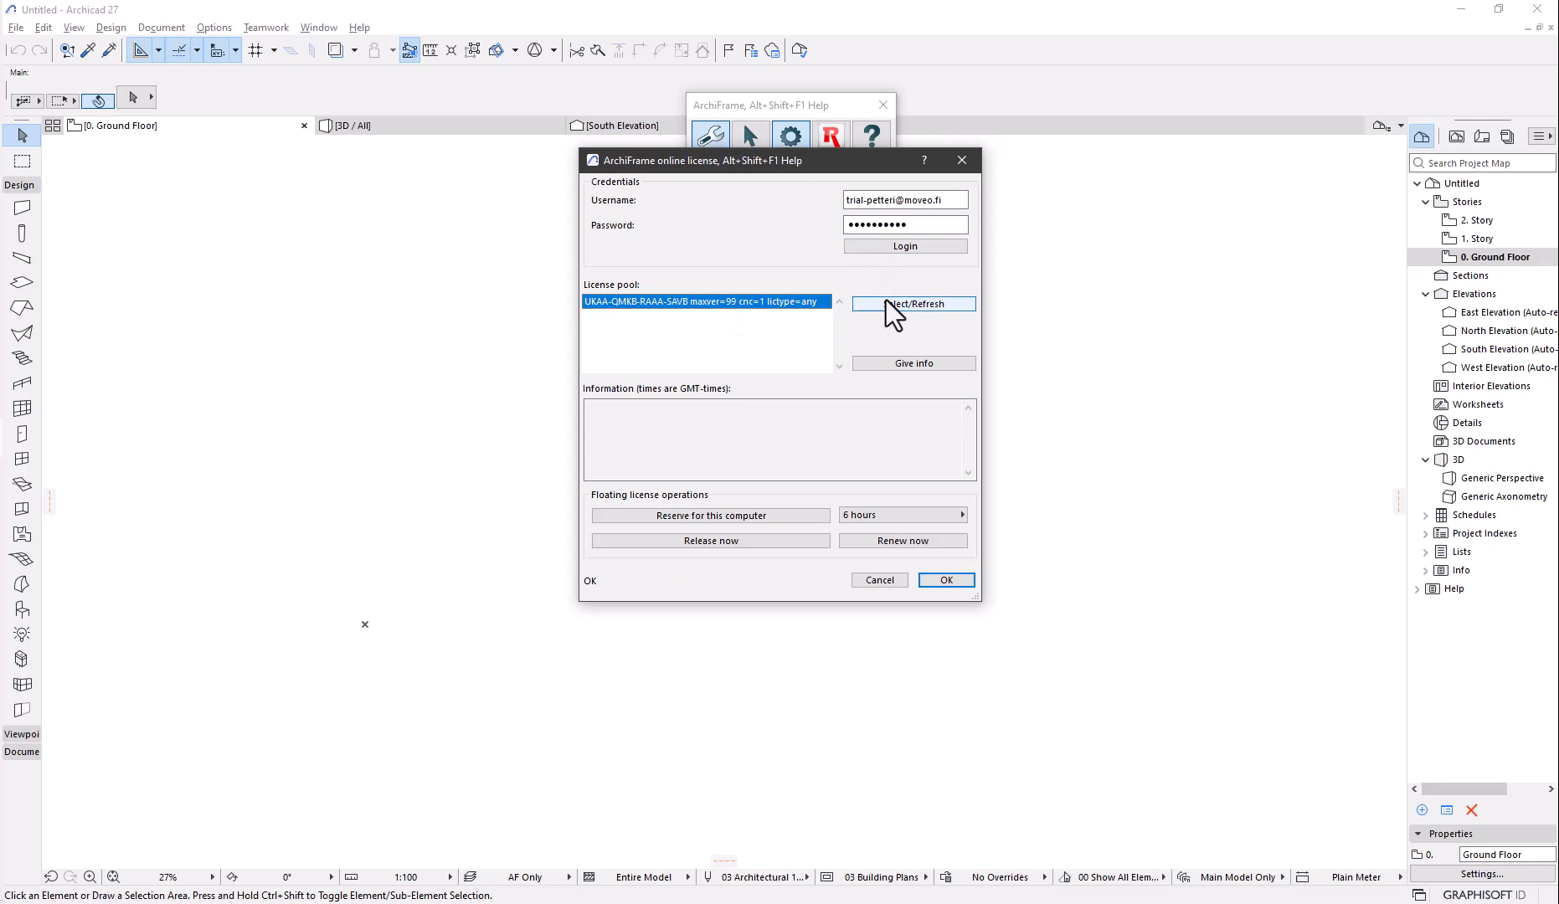
click(912, 304)
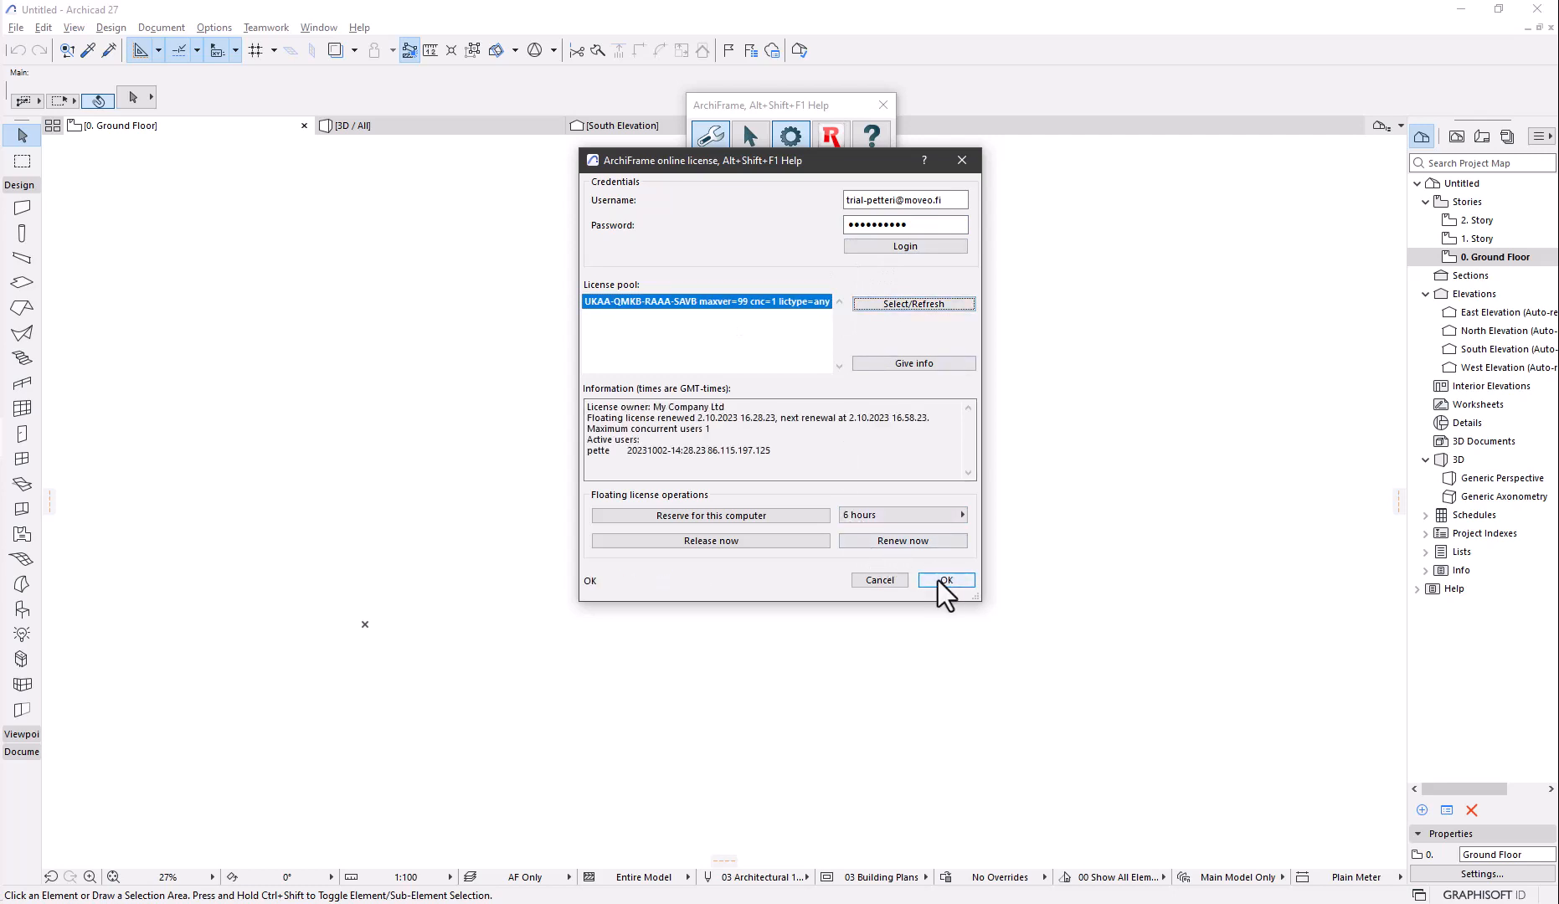
click(944, 580)
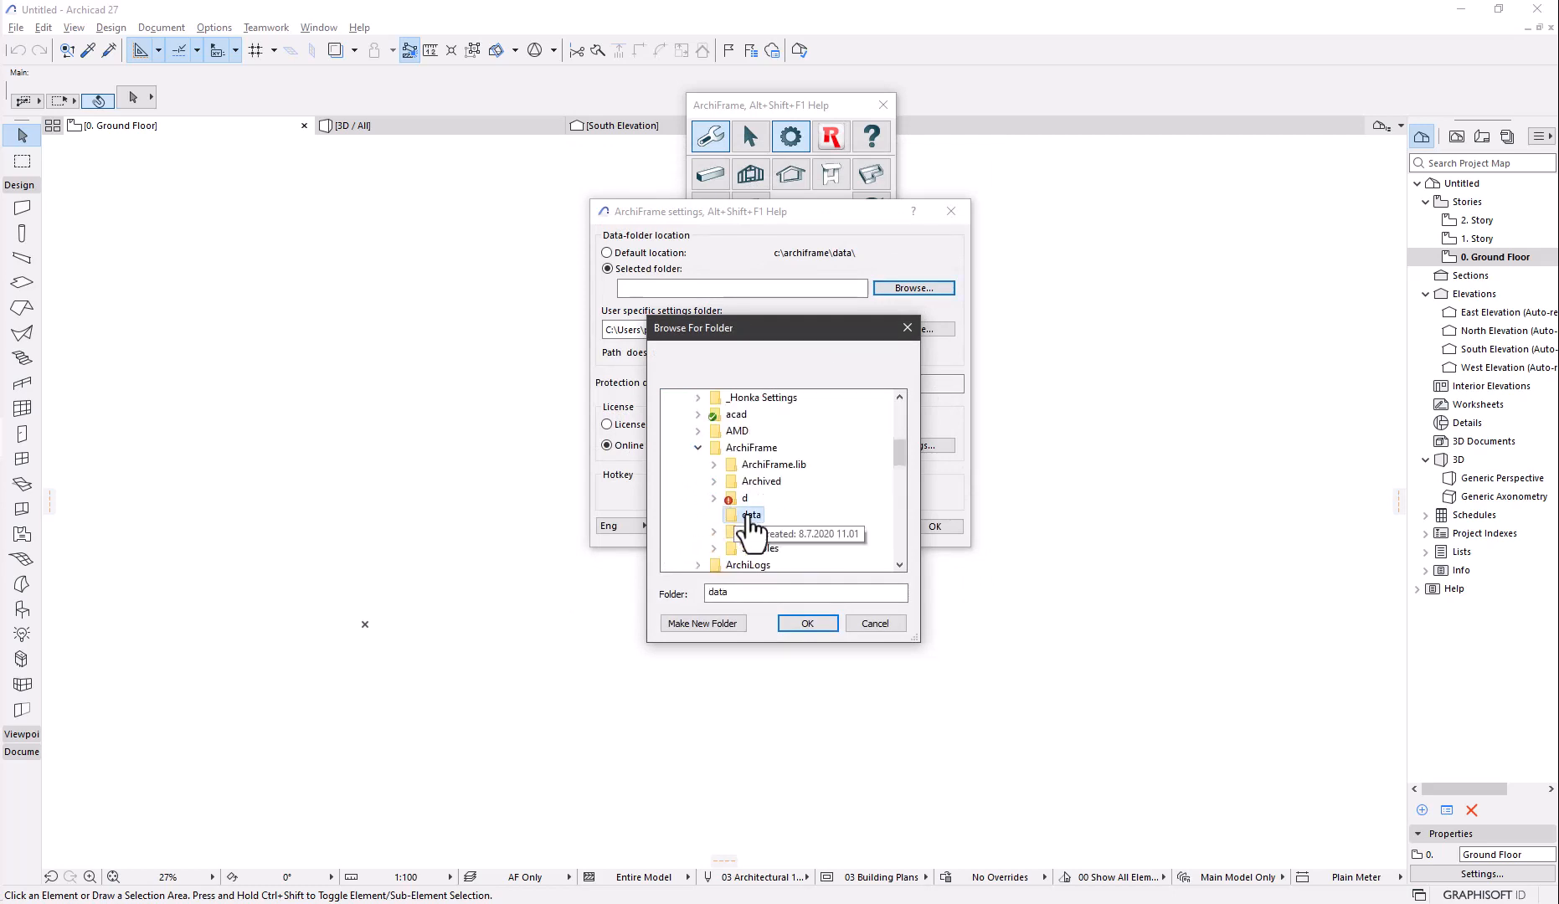
Step: Confirm C:\ArchiFrame\data as the ArchiFrame data folder
click(807, 623)
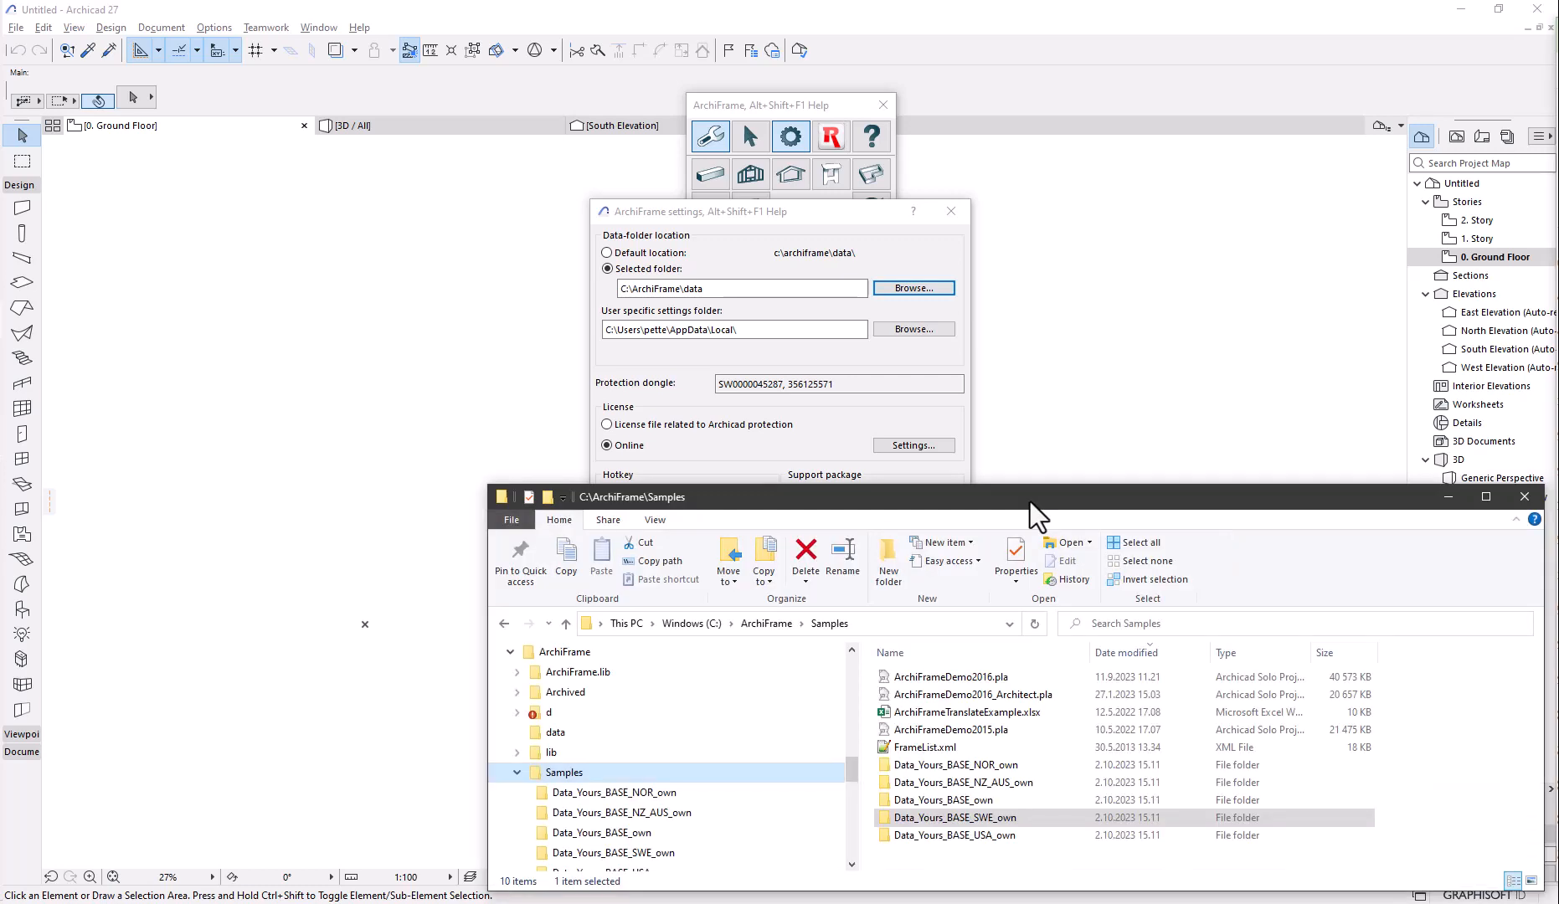
Step: Duplicate Data_Yours_BASE_own into C:\ArchiFrame as Data_MyCompany_own and open it
click(942, 800)
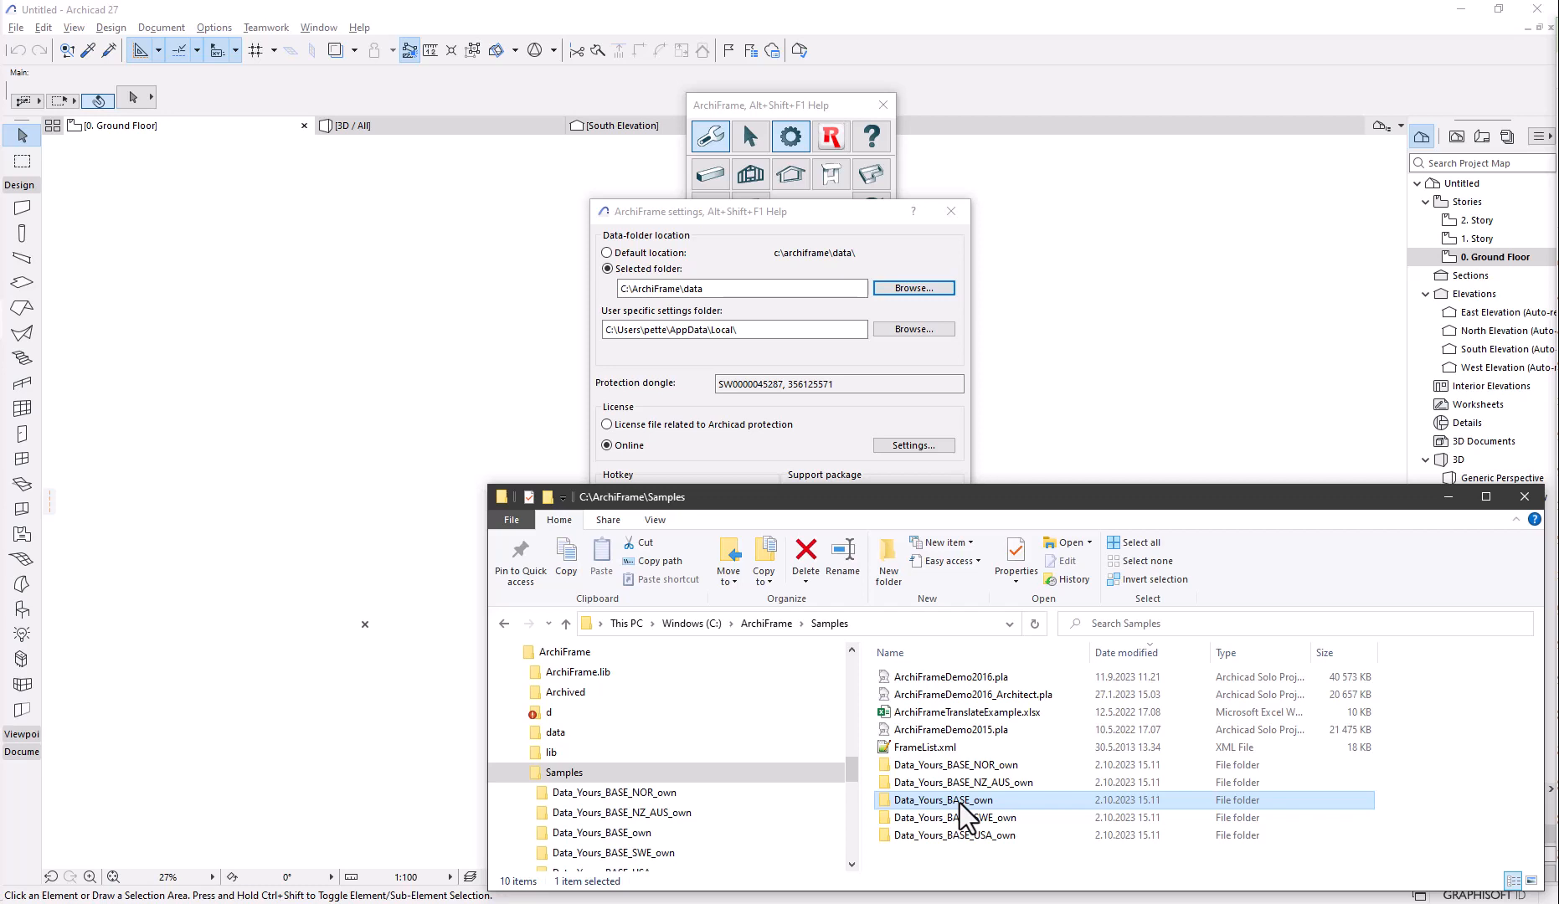
right_click(938, 799)
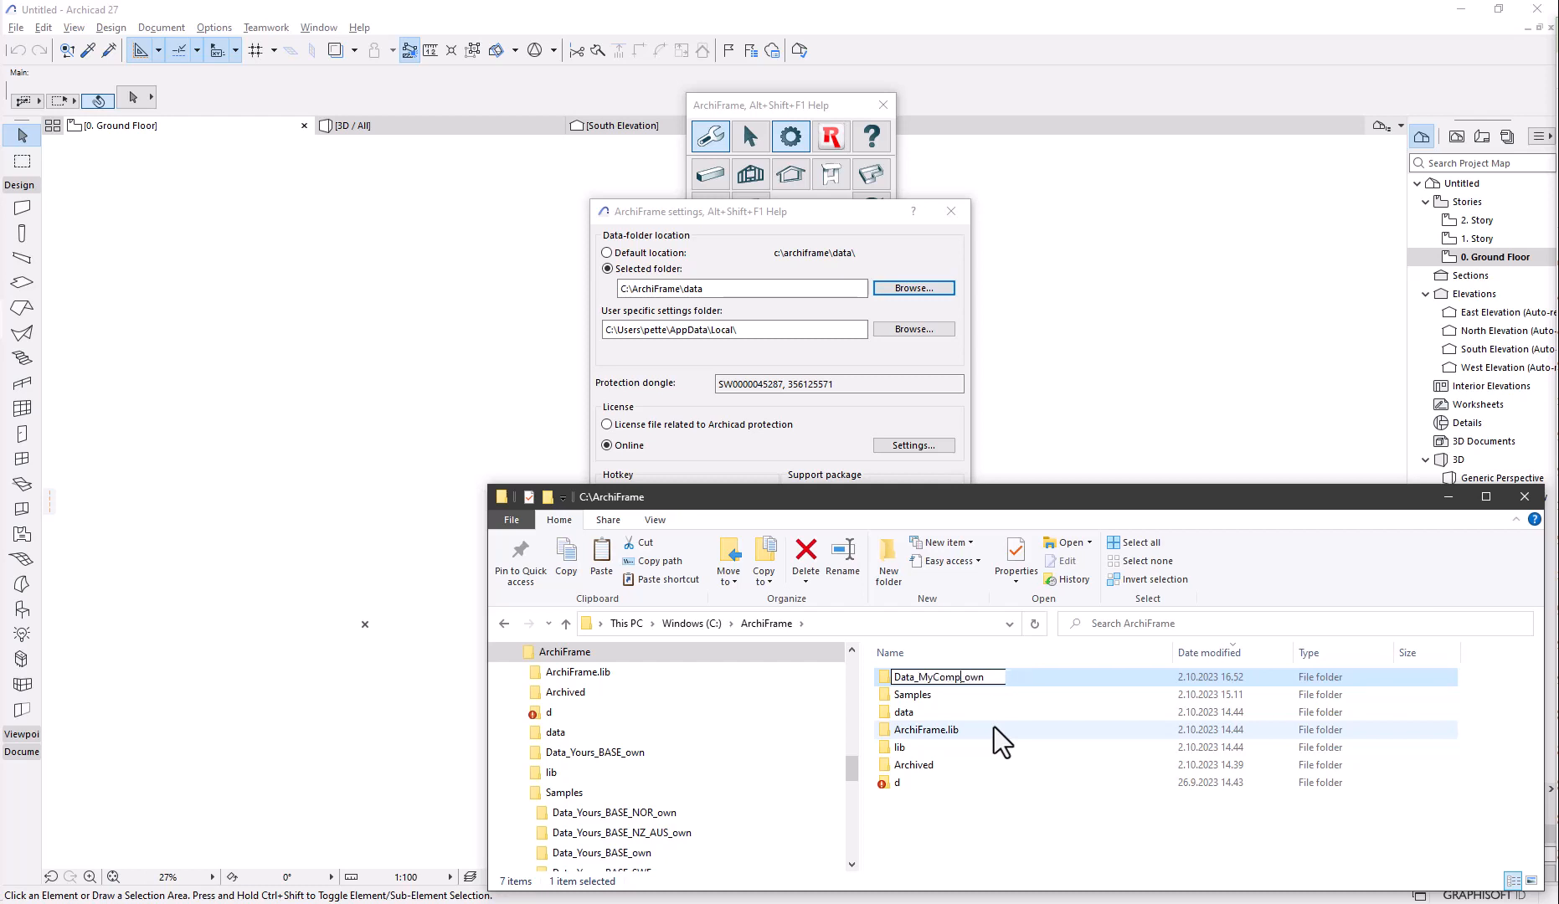
text(Data_MyCompany_own)
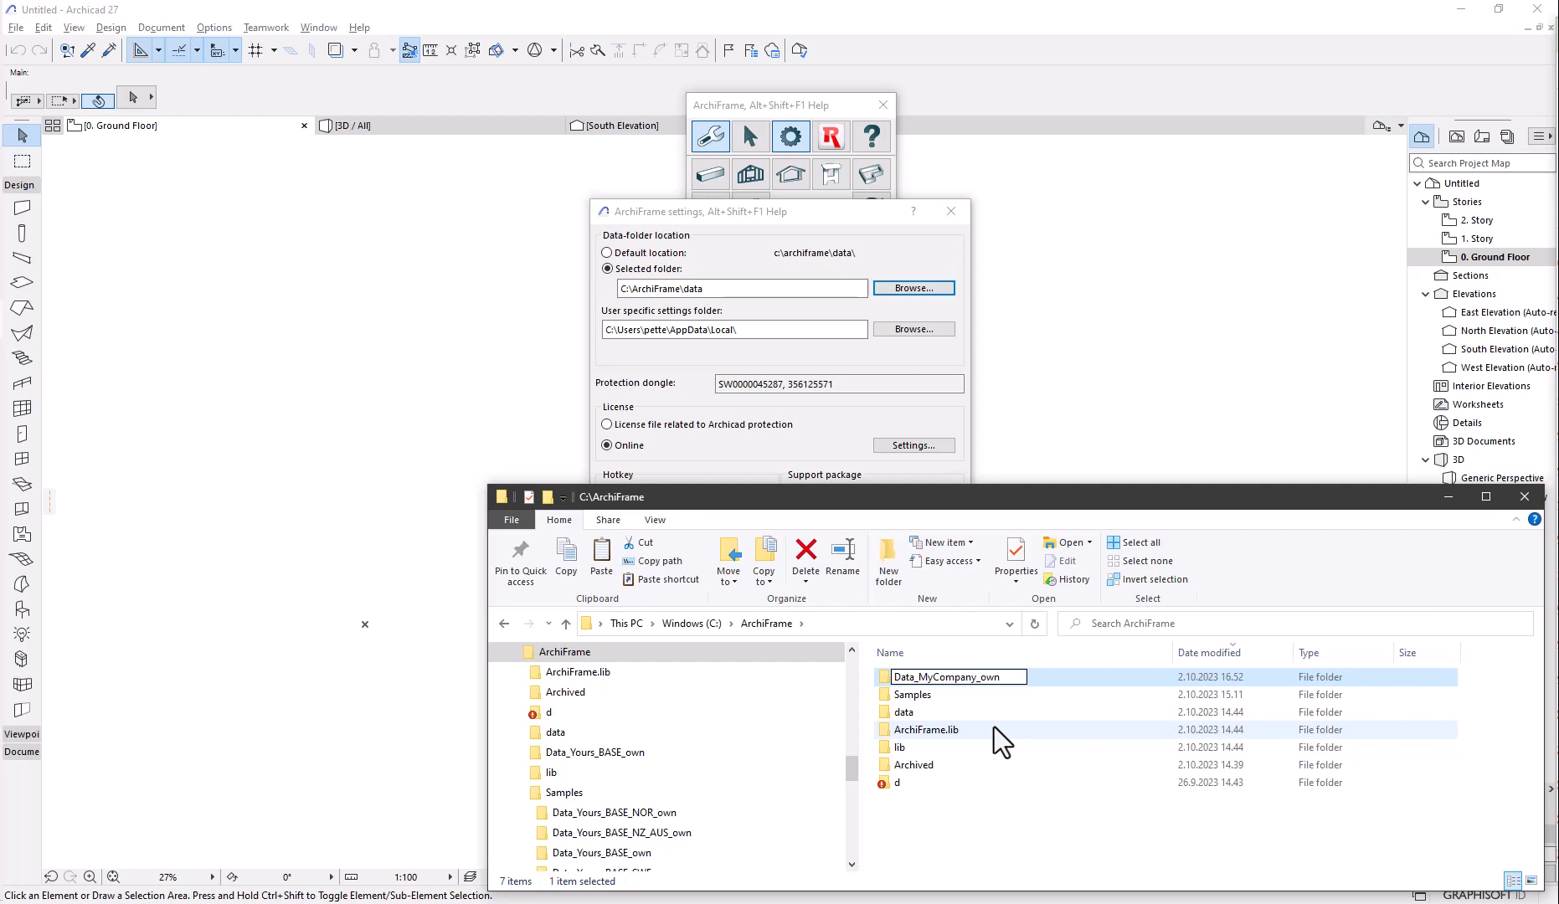
double_click(953, 676)
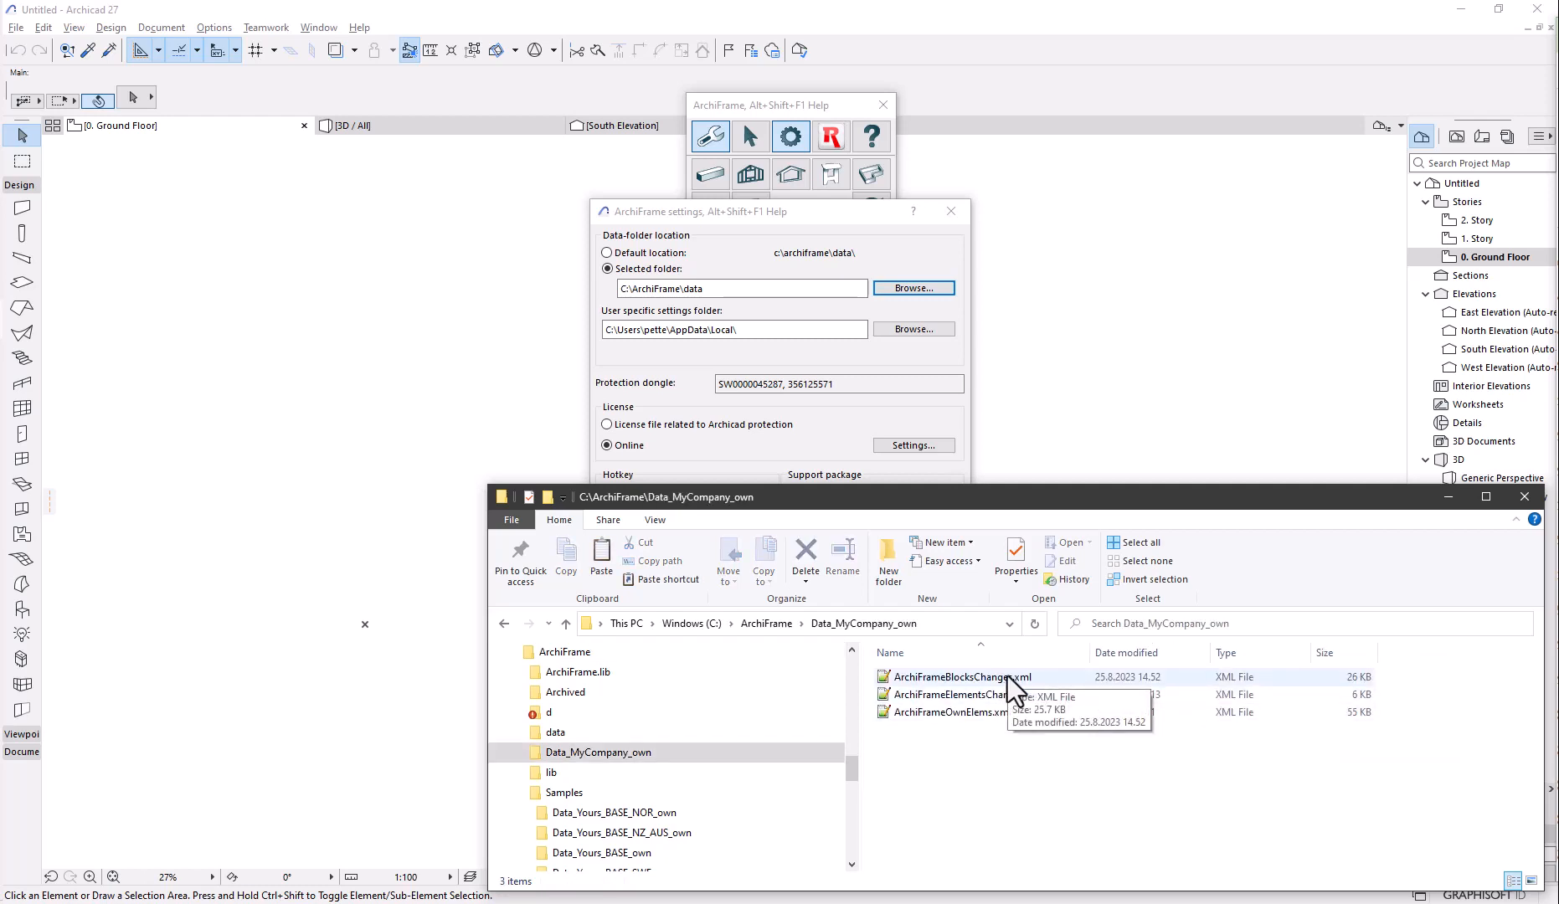
Step: Open ArchiFrameBlocksChanges.xml in Notepad++ and scroll through its contents
double_click(961, 676)
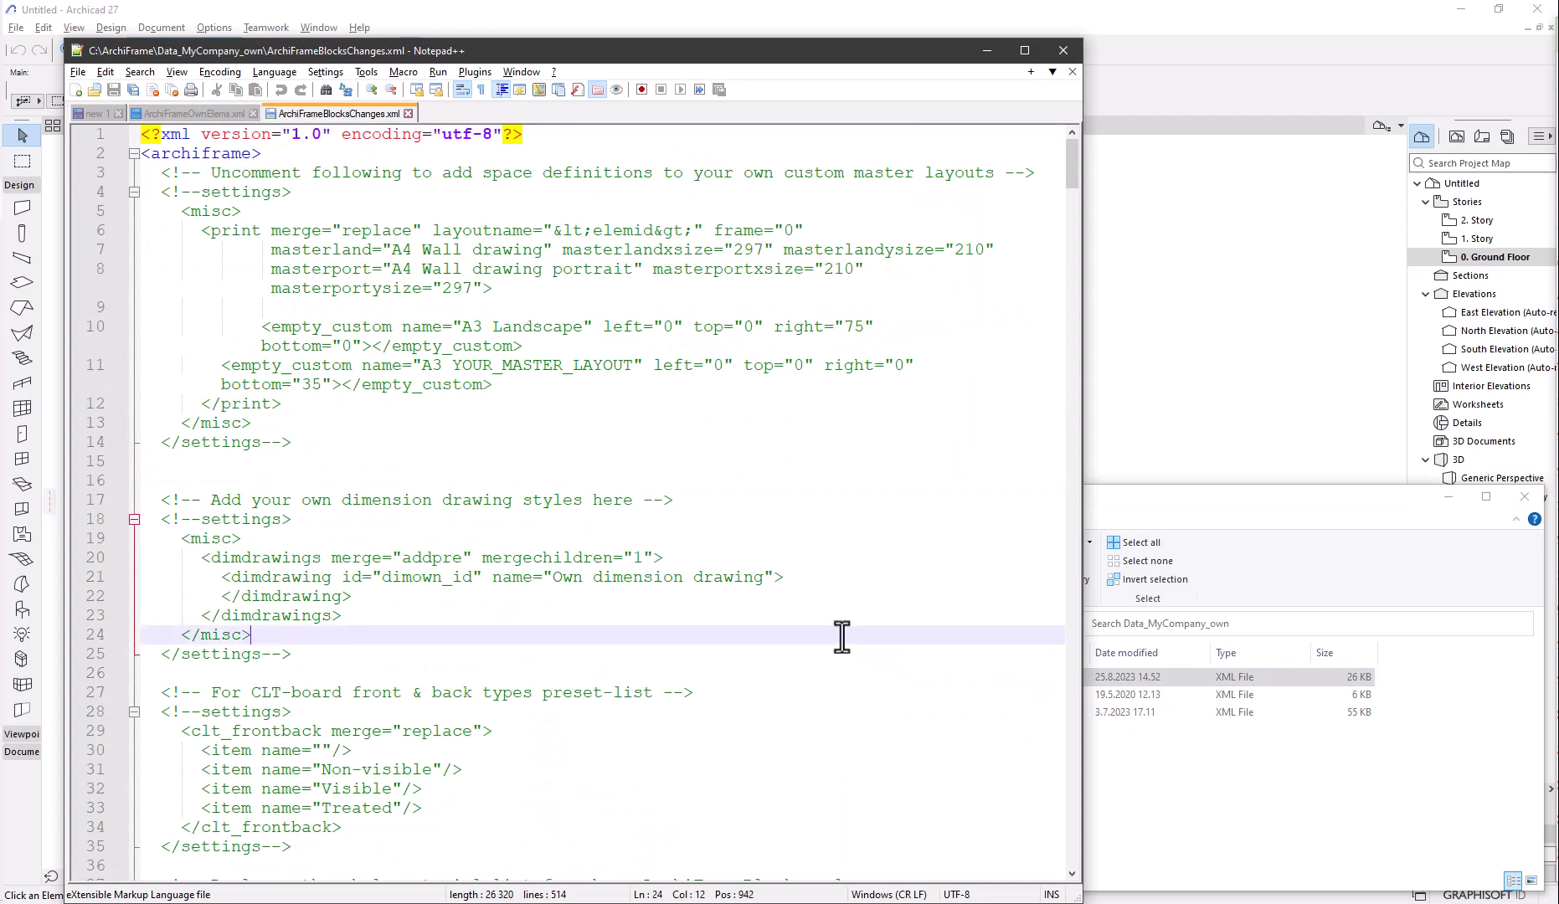
scroll(down, 3)
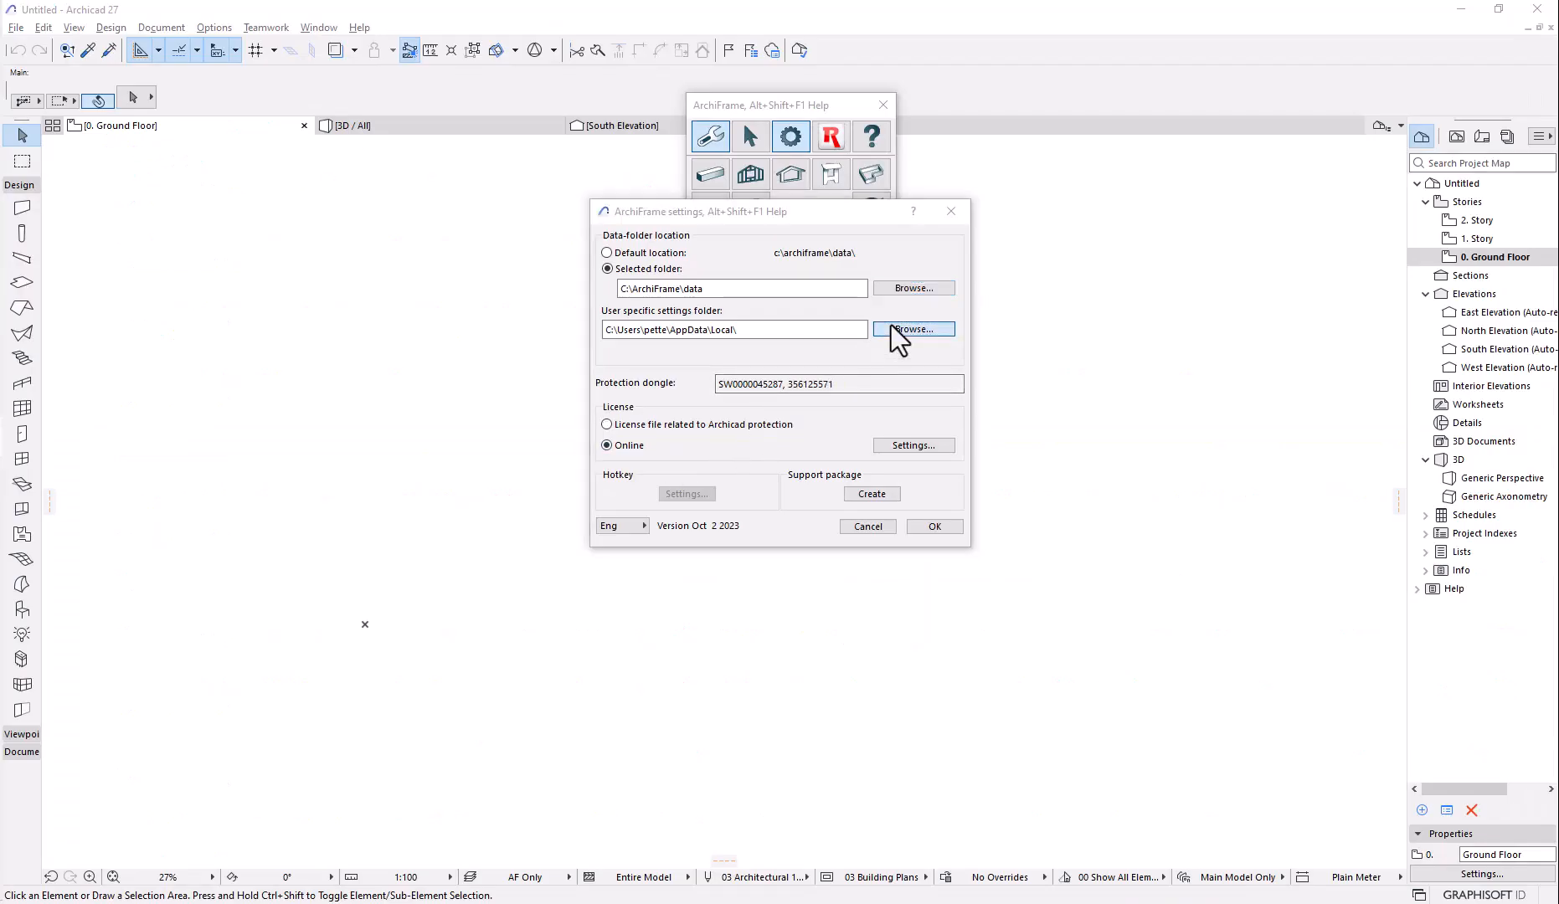
Step: Point user-specific settings to C:\ArchiFrame\Data_MyCompany_own, apply, and open Frame planks tools
click(912, 329)
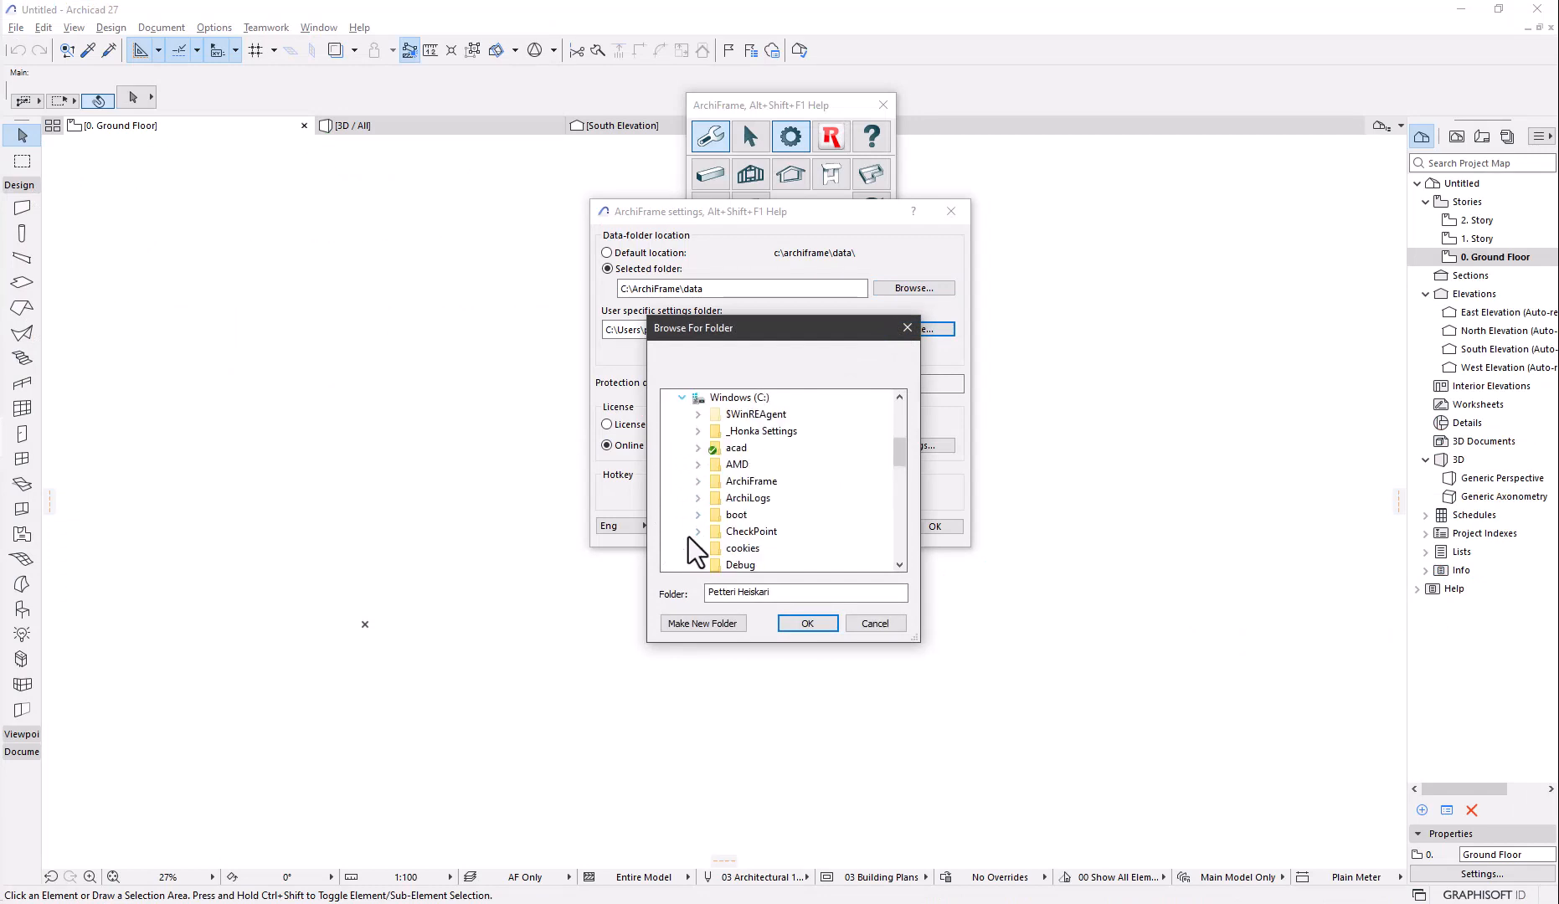
click(698, 481)
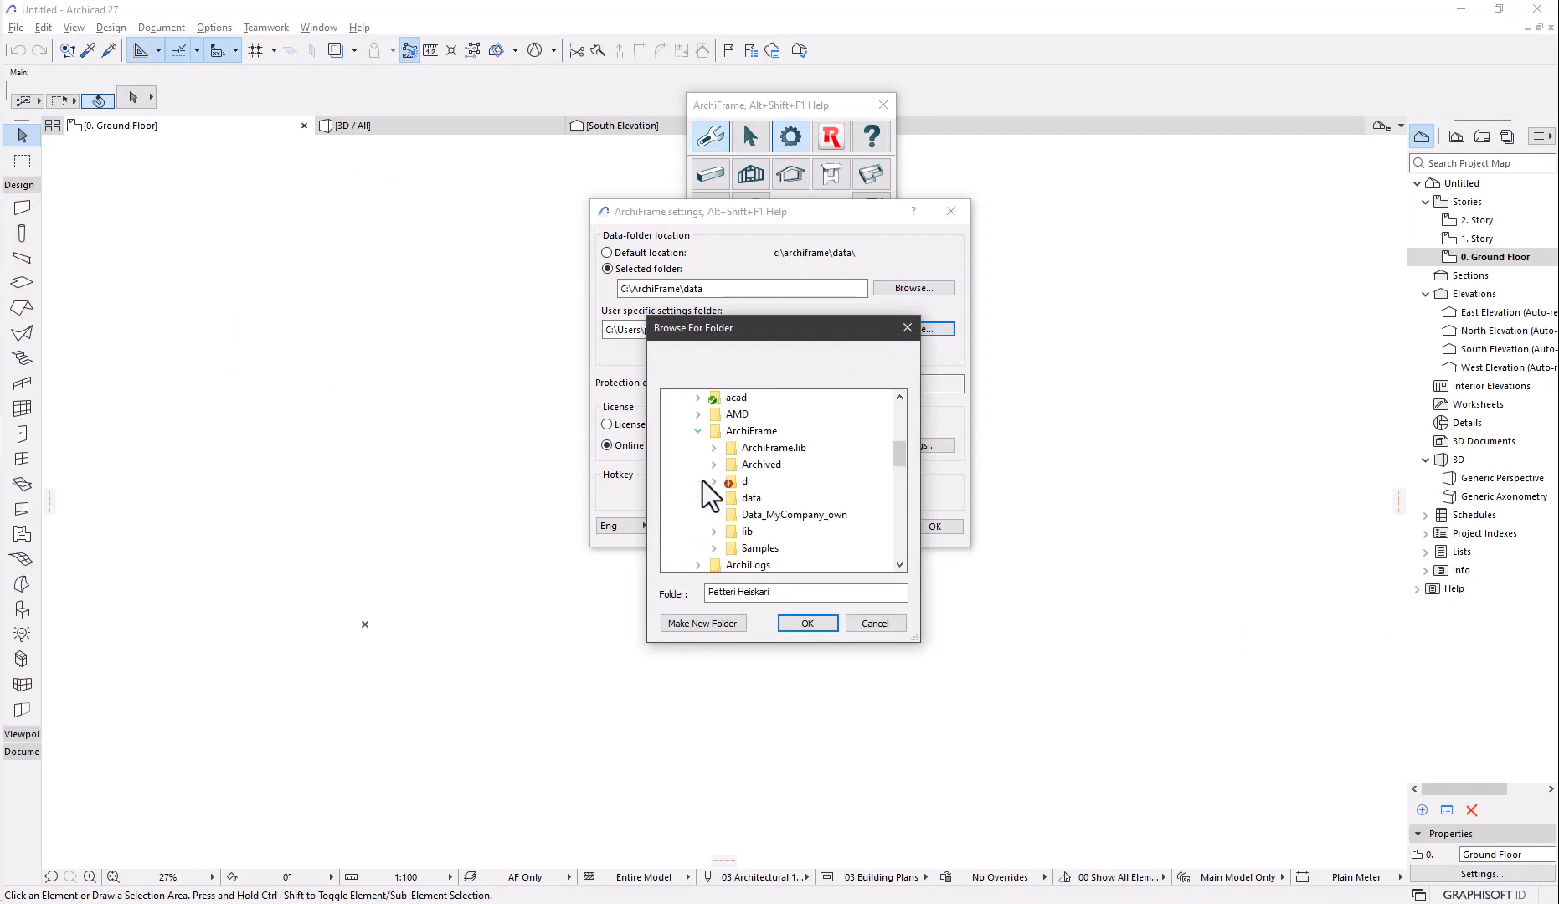
click(806, 623)
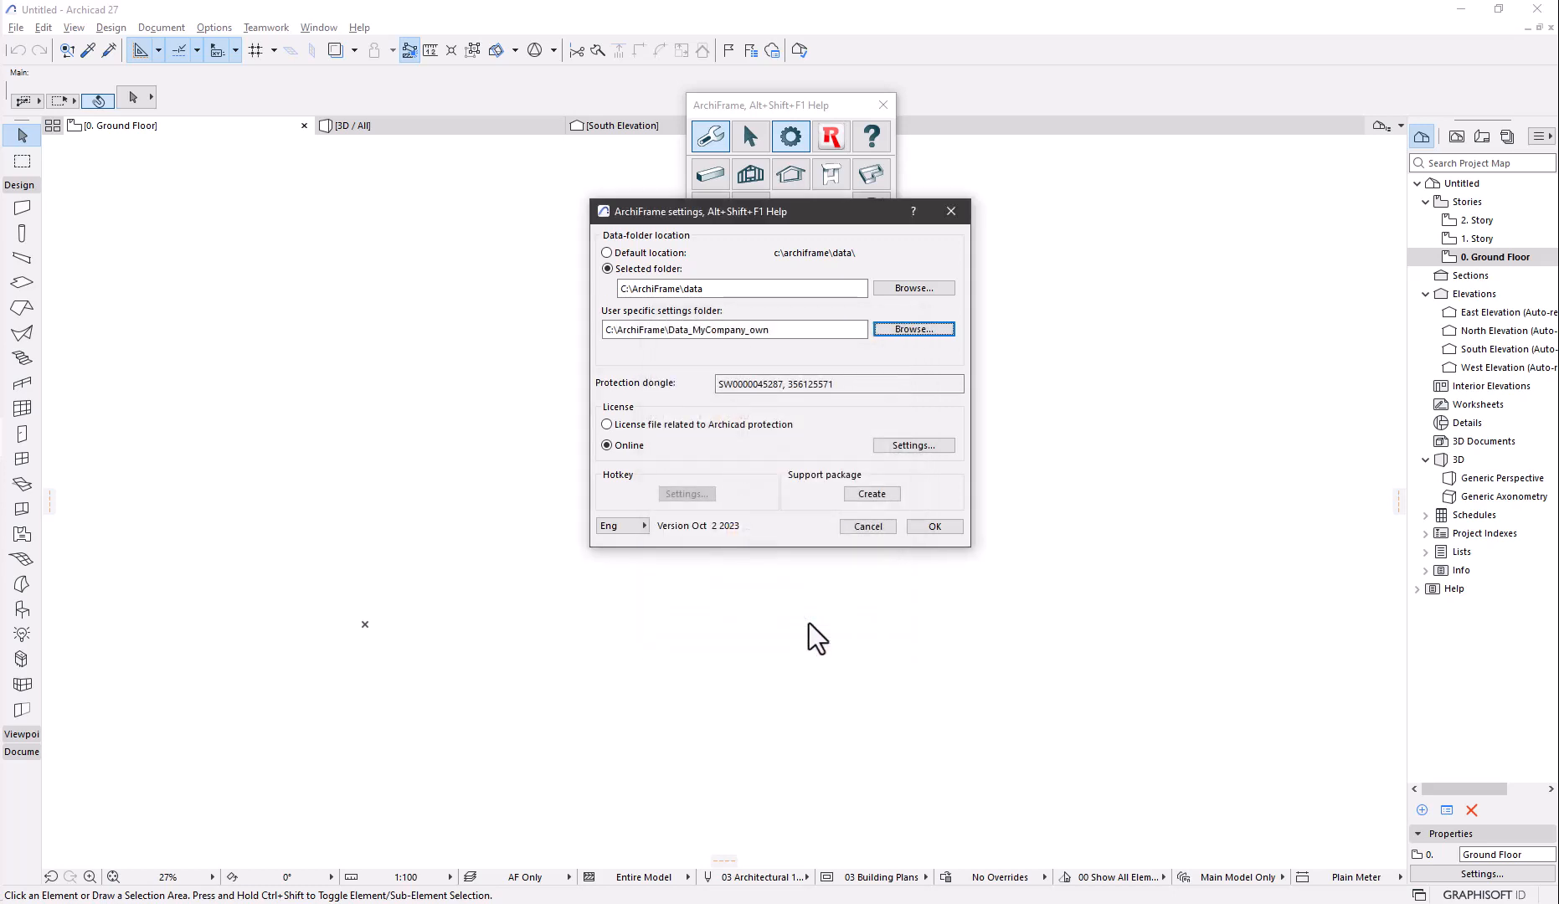
click(933, 527)
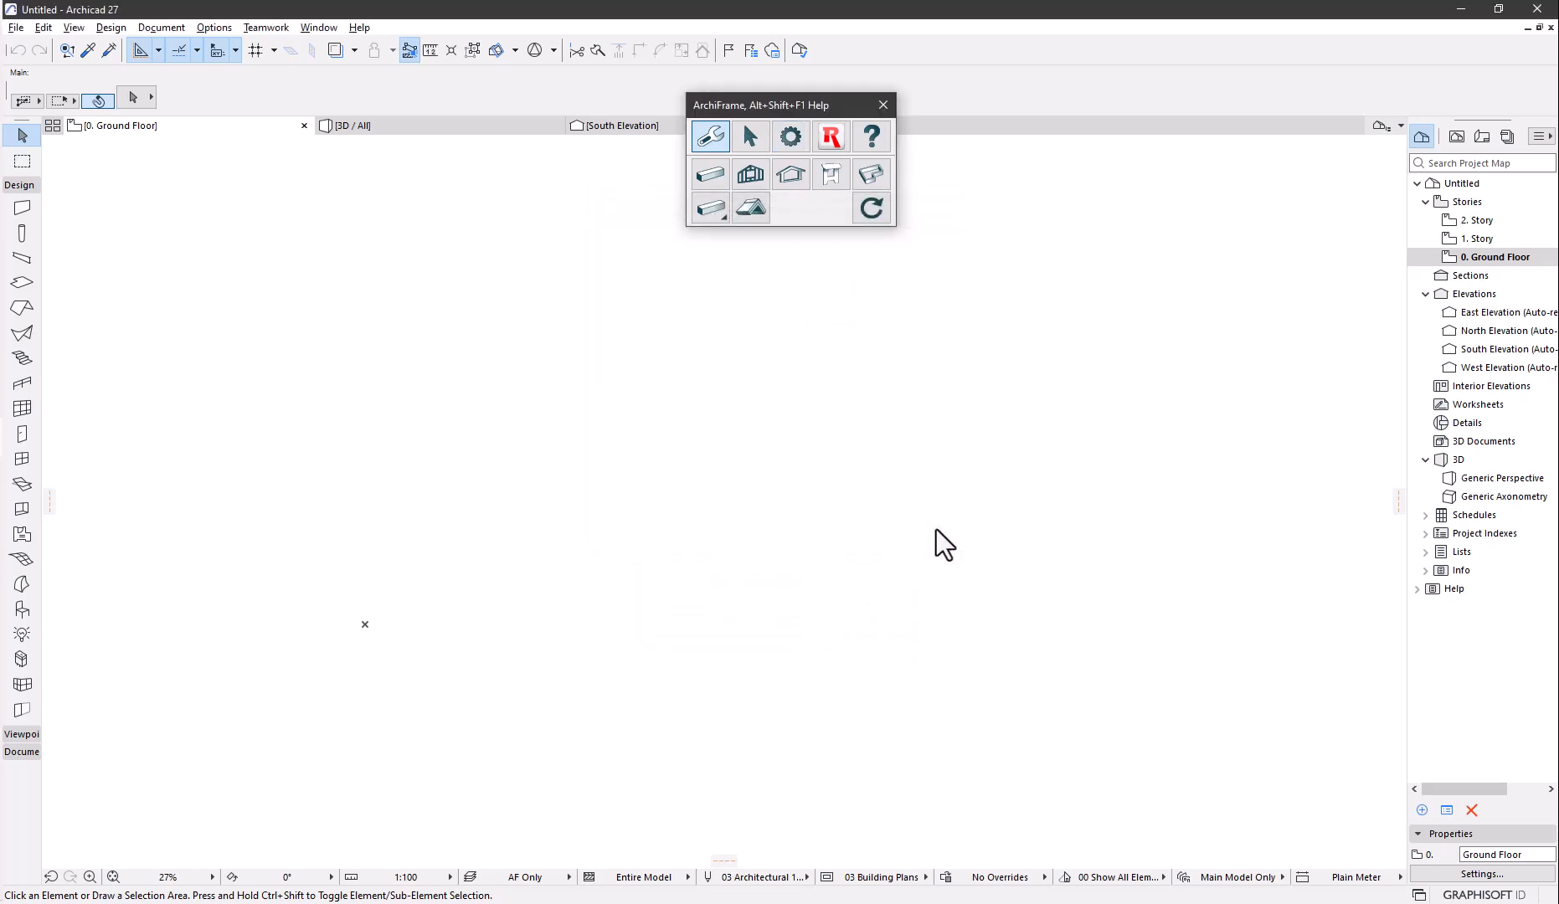
click(709, 174)
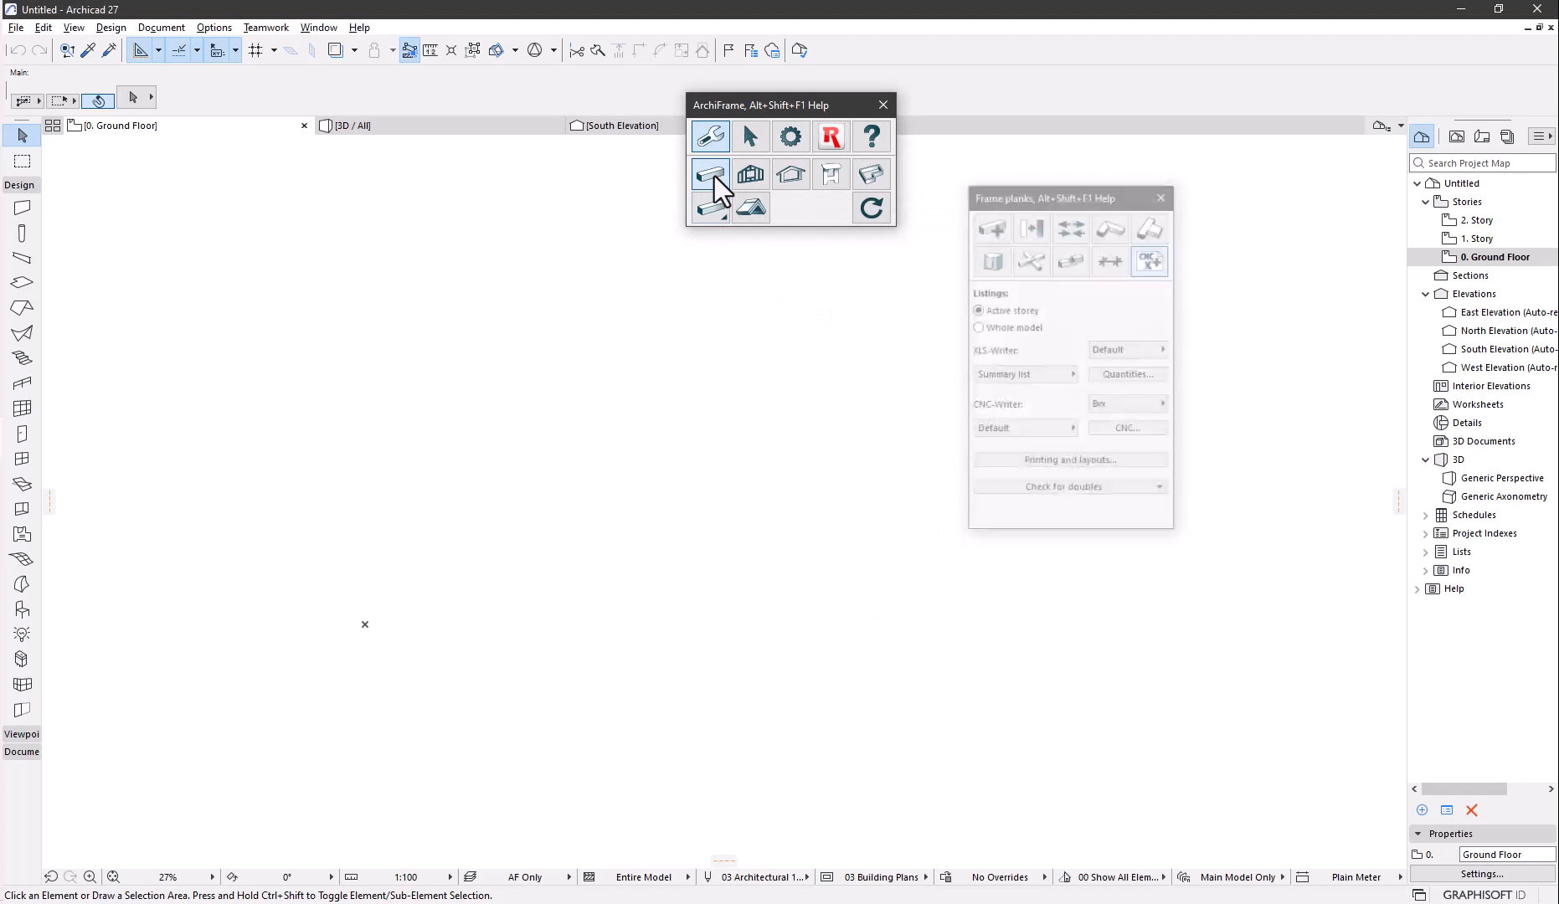